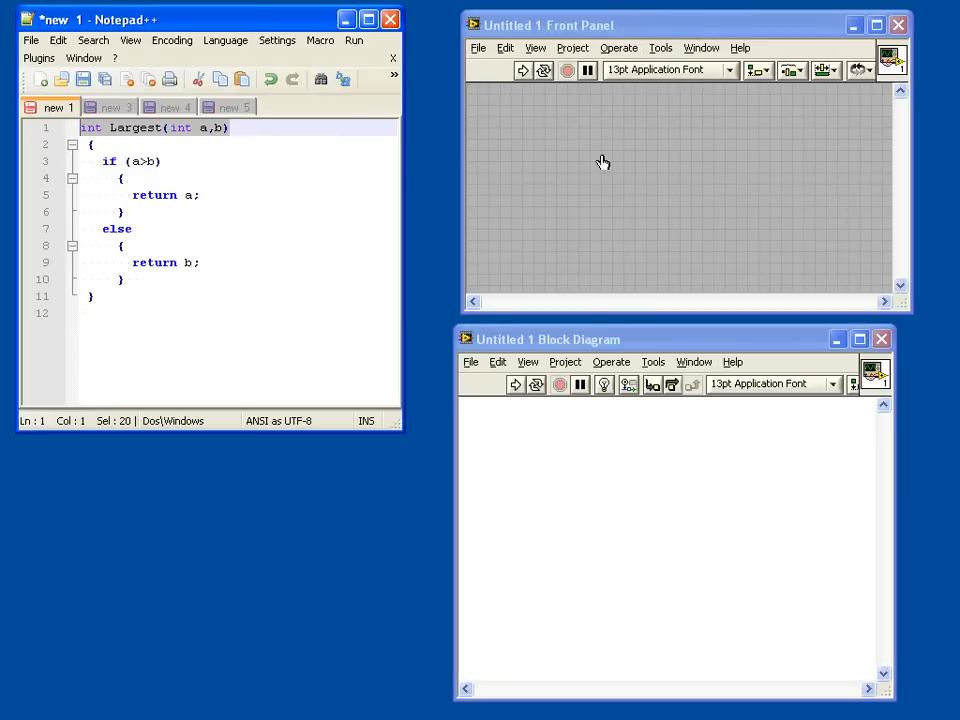
Step: Place numeric controls labelled a, b and Largest, turning Largest into an indicator
{"action": "left_click", "coordinate": [541, 140]}
{"action": "type", "text": "a"}
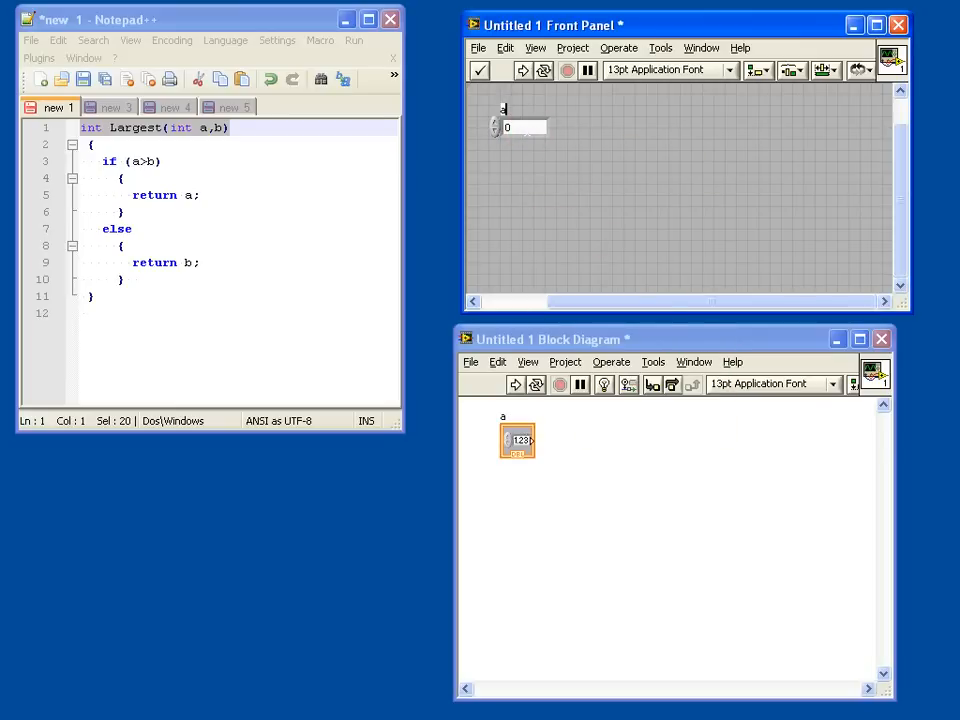
{"action": "right_click", "coordinate": [520, 127]}
{"action": "type", "text": "Largestr"}
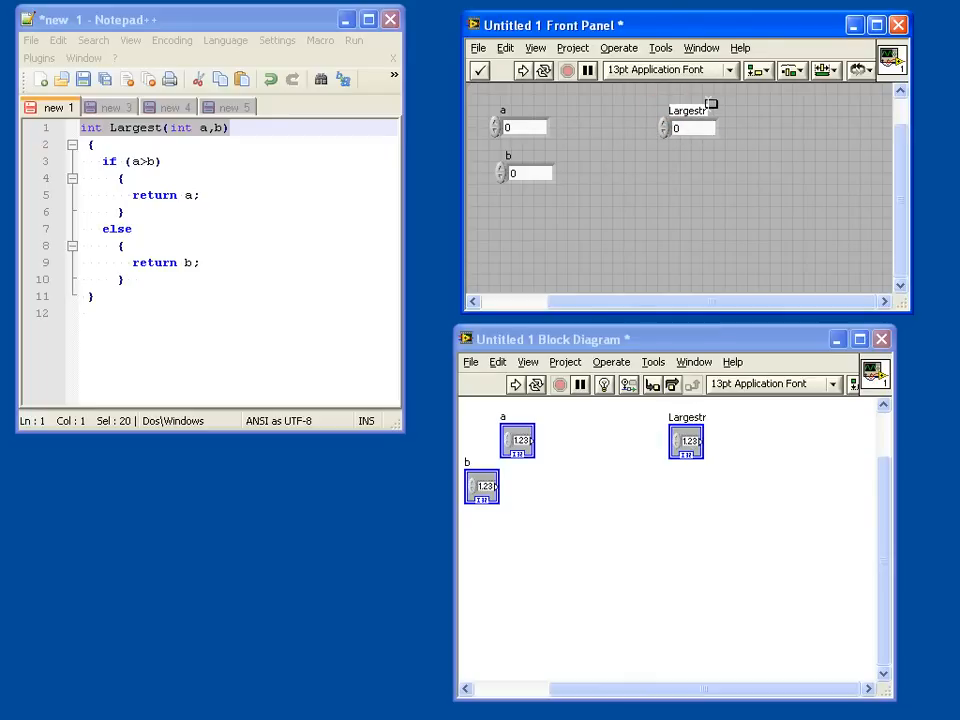
{"action": "left_click", "coordinate": [717, 165]}
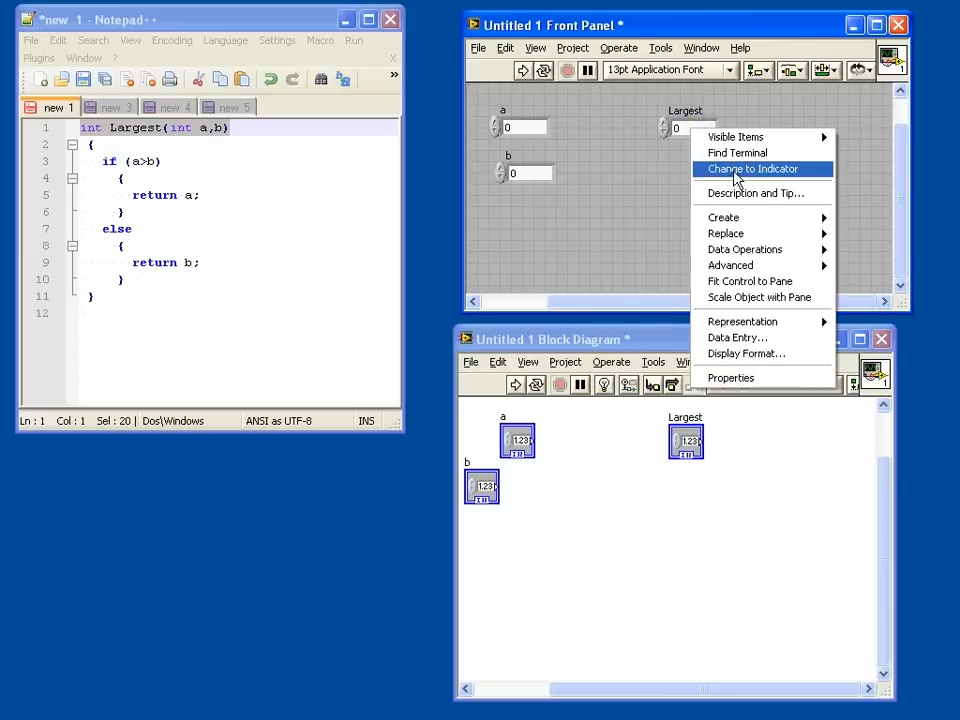
{"action": "left_click", "coordinate": [751, 168]}
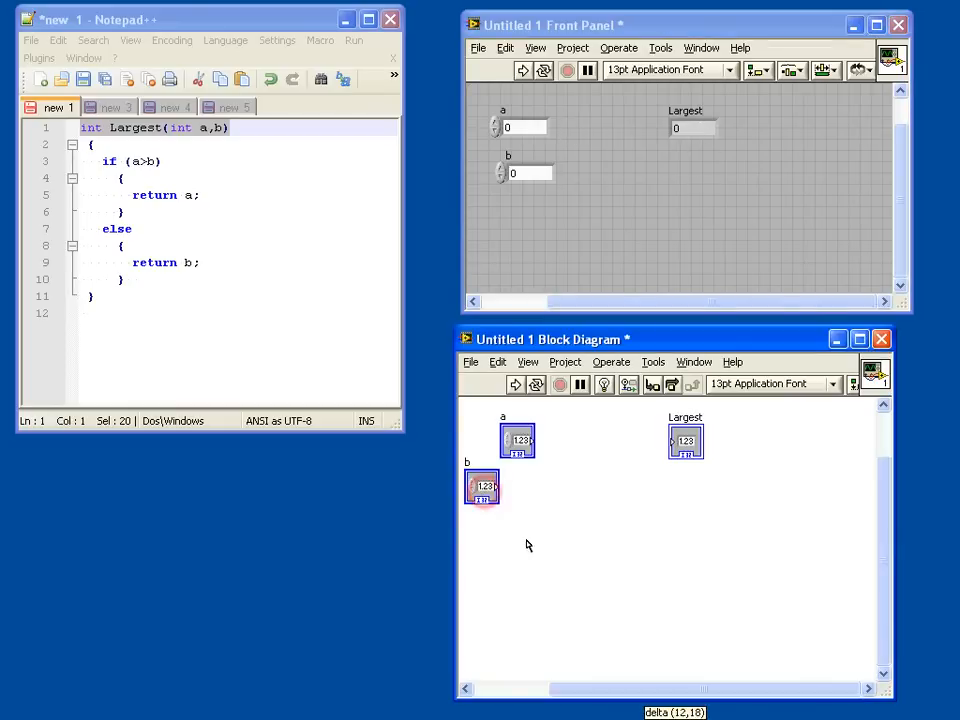
Step: Drag the b terminal lower on the block diagram to make room
{"action": "left_click_drag", "start_coordinate": [482, 488], "coordinate": [521, 573]}
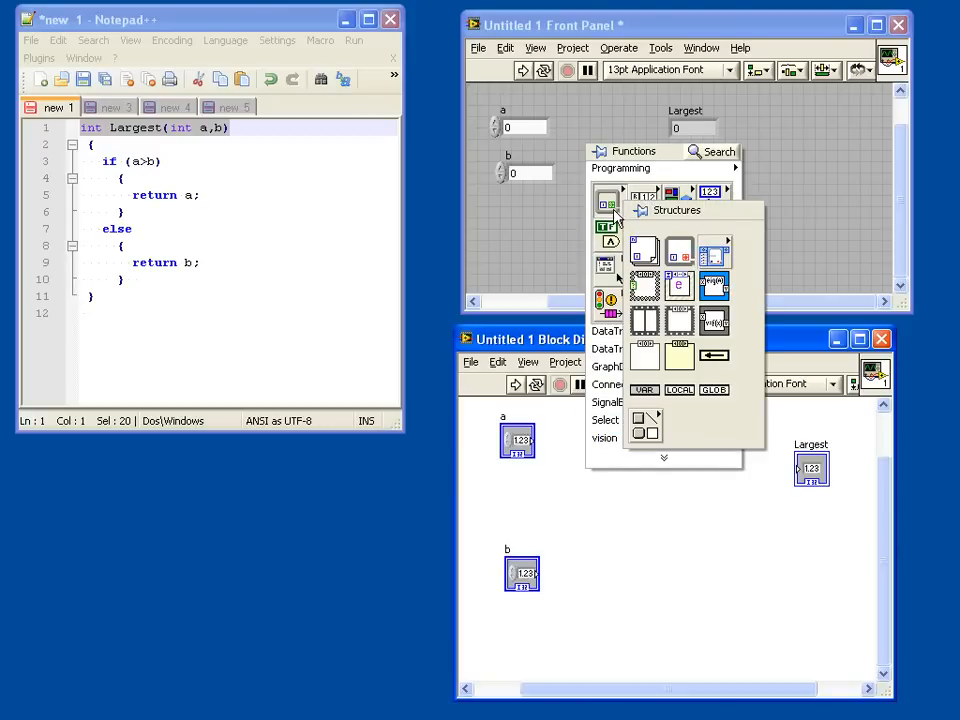
{"action": "mouse_move", "coordinate": [645, 290]}
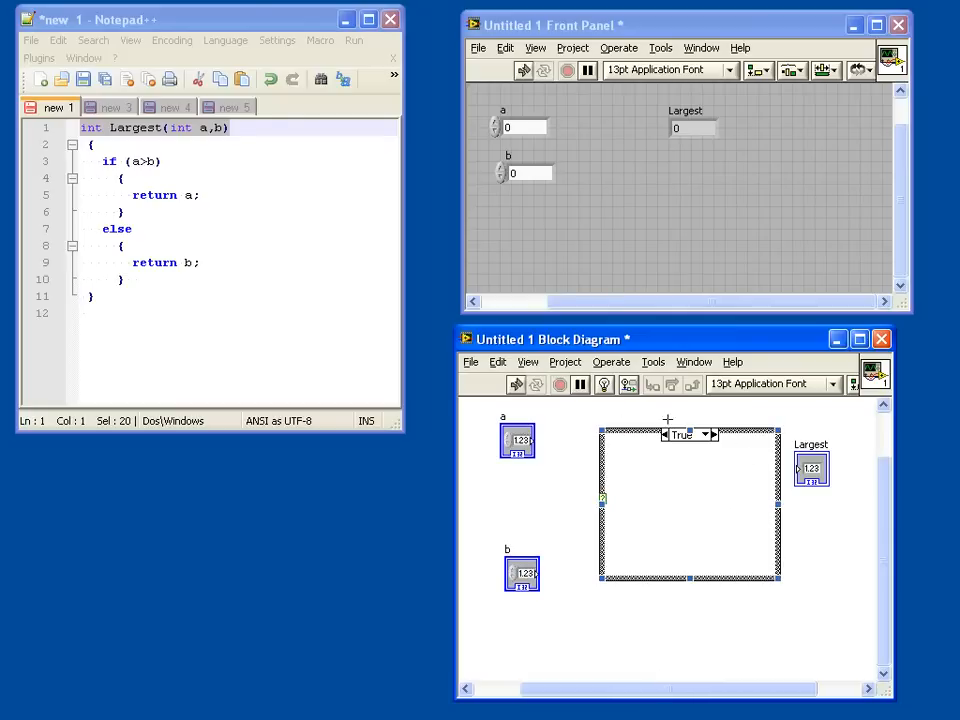
{"action": "mouse_move", "coordinate": [690, 445]}
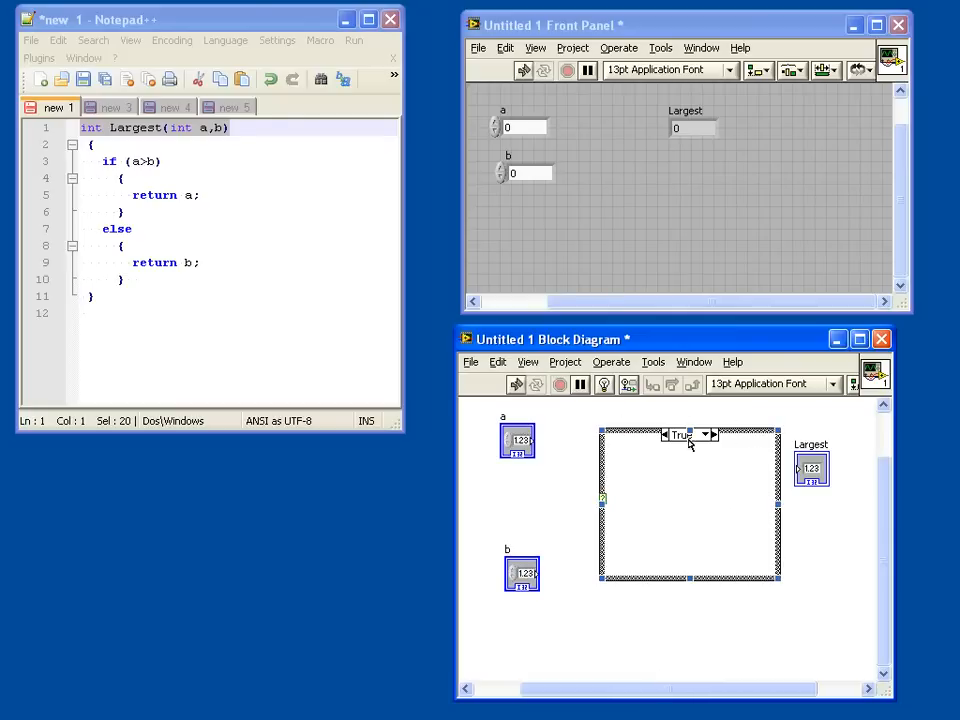
Step: Drive the case selector with a > b and wire b through the False case to Largest
{"action": "left_click", "coordinate": [706, 434]}
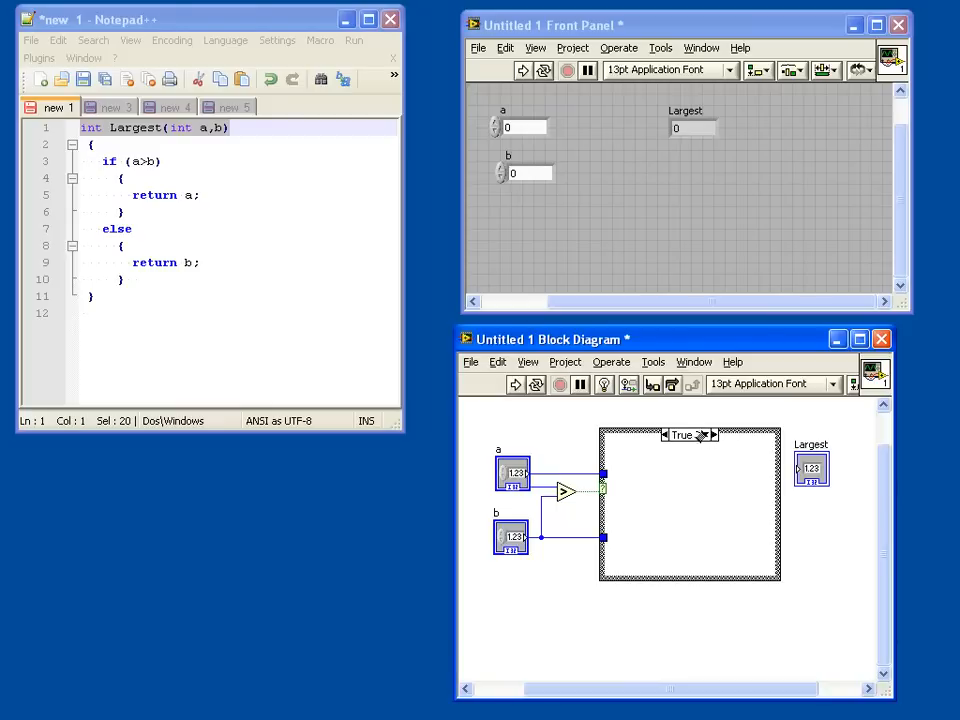
{"action": "mouse_move", "coordinate": [702, 447]}
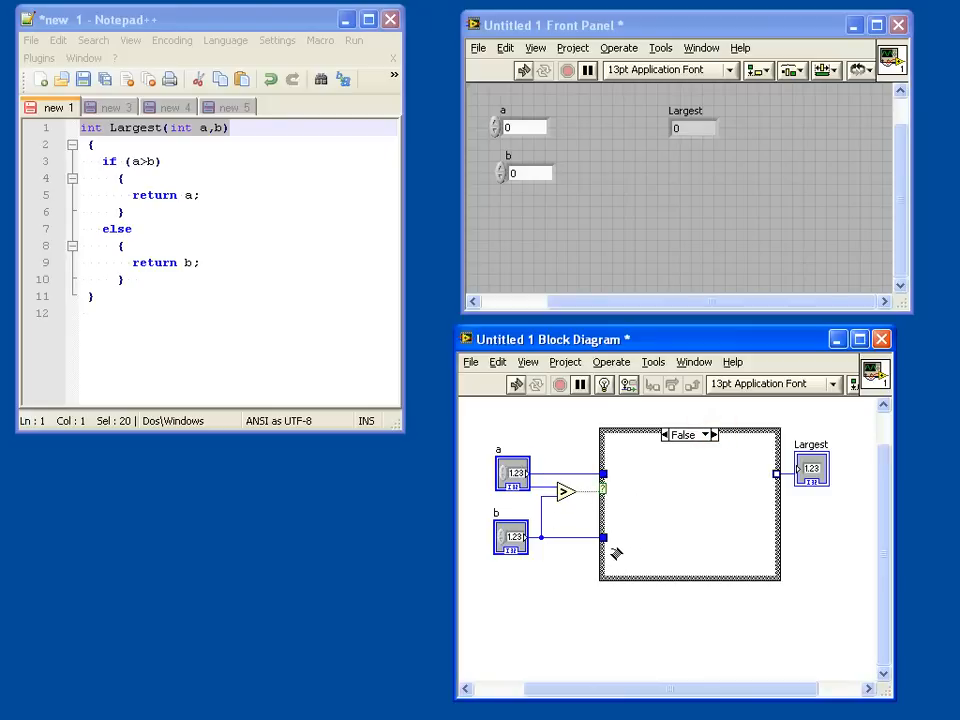
{"action": "left_click_drag", "start_coordinate": [605, 538], "coordinate": [775, 480]}
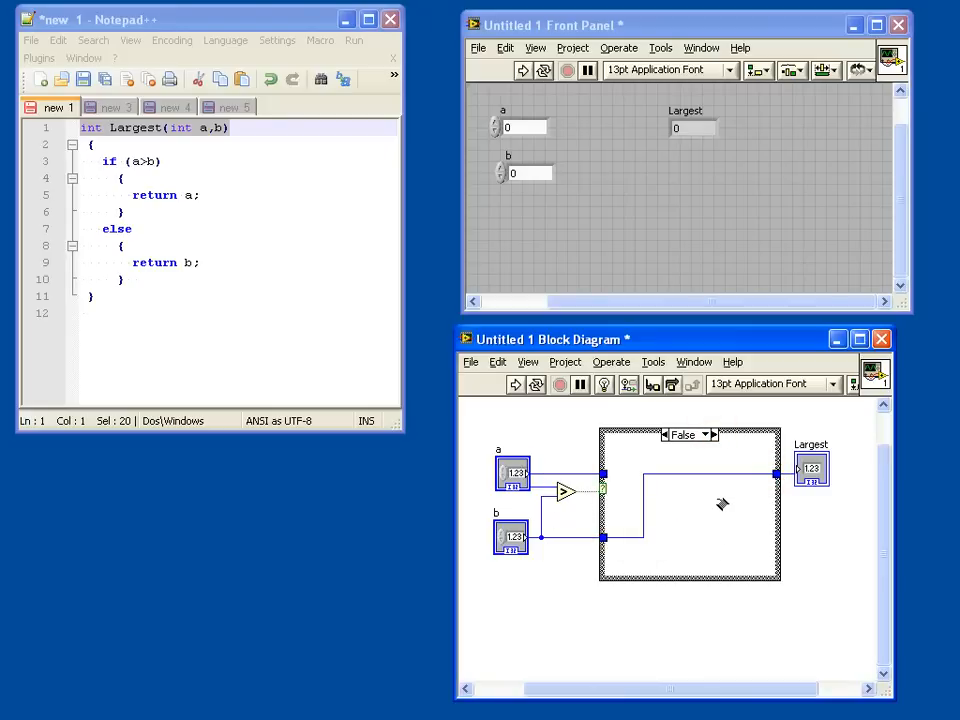
Step: Show the True case and wire the a tunnel to Largest
{"action": "left_click", "coordinate": [708, 434]}
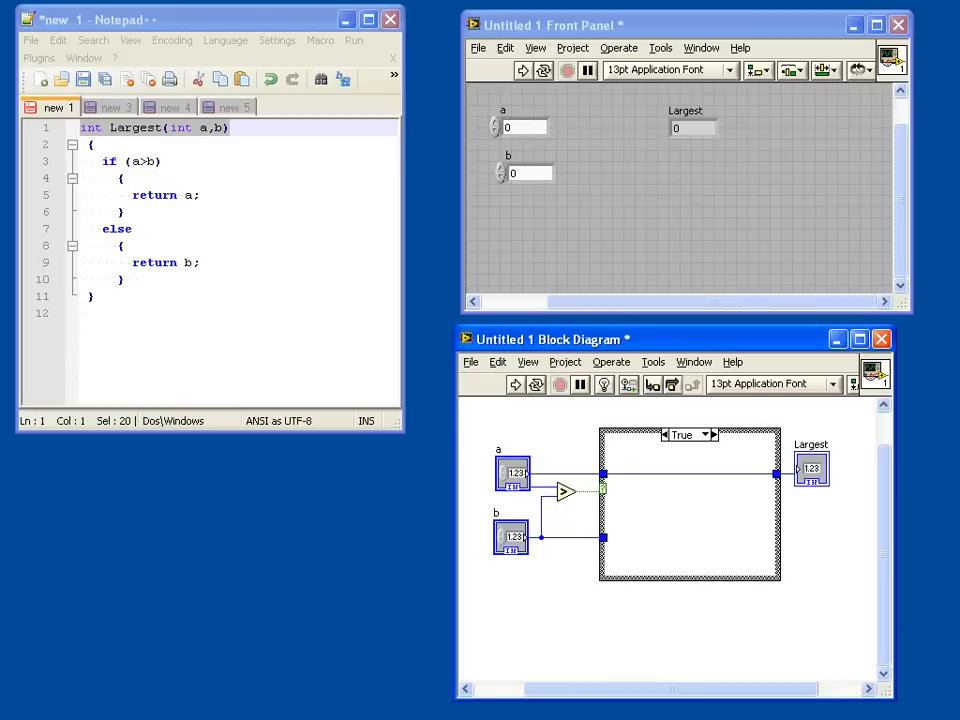
{"action": "mouse_move", "coordinate": [570, 490]}
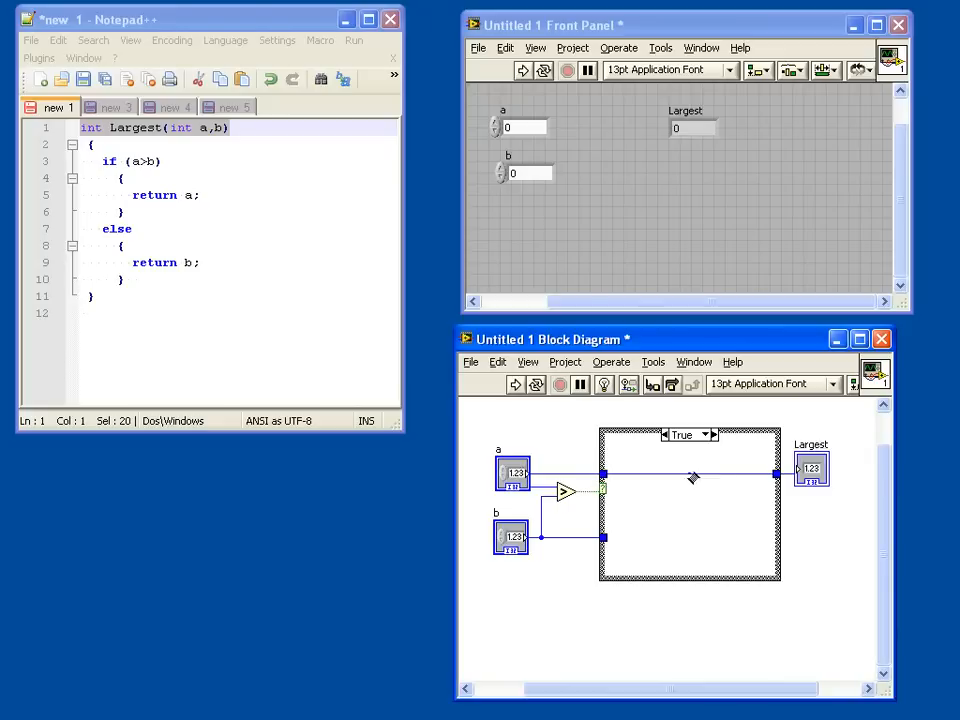
{"action": "left_click", "coordinate": [708, 434]}
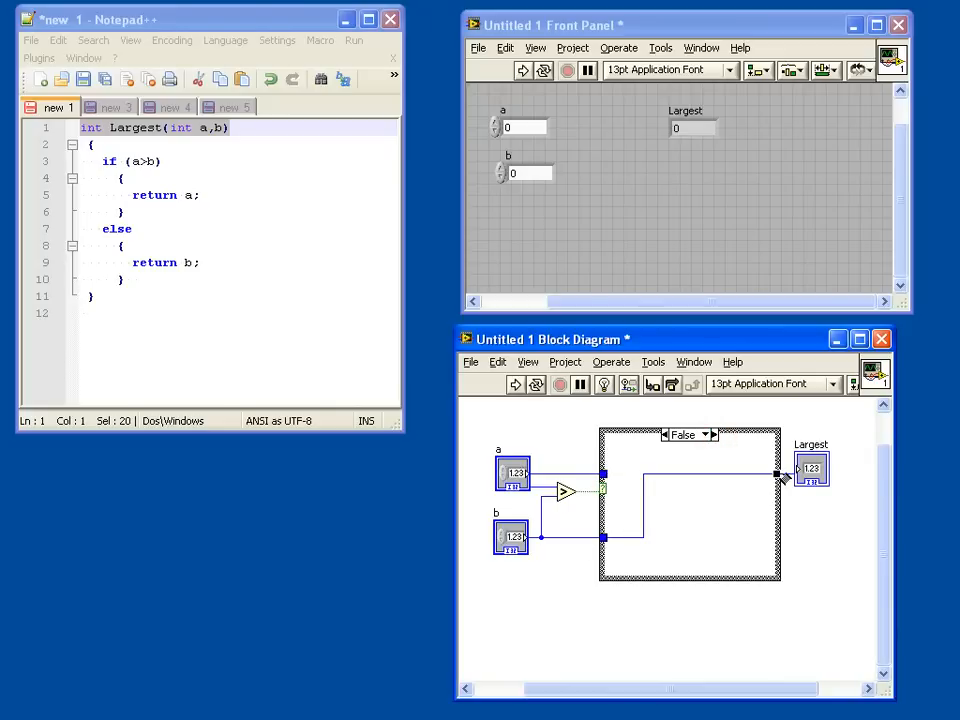
{"action": "mouse_move", "coordinate": [687, 400]}
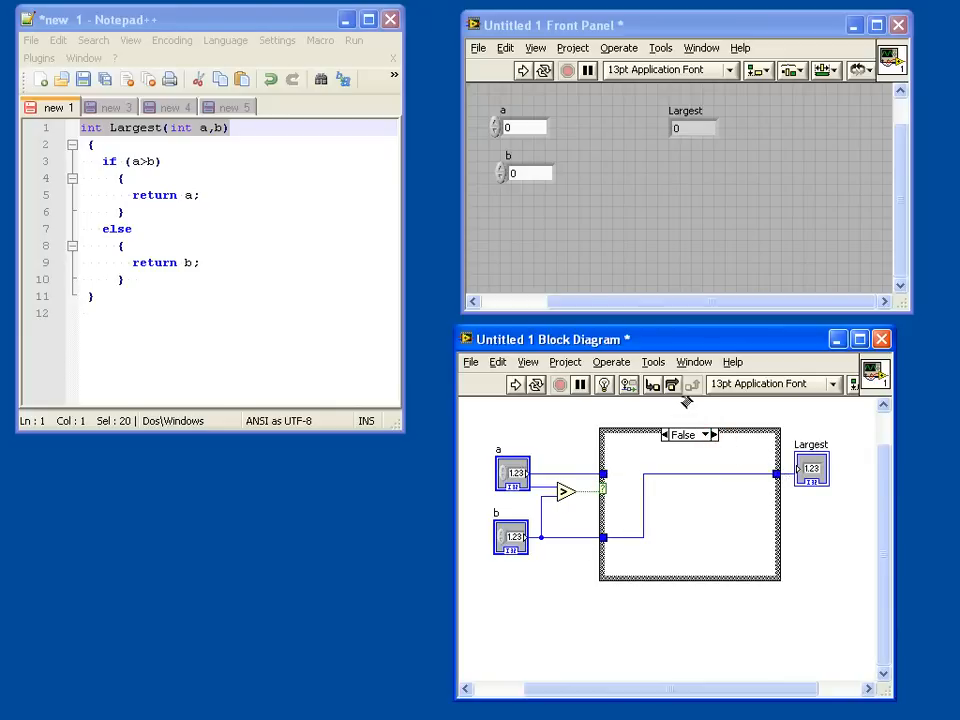
{"action": "mouse_move", "coordinate": [567, 211]}
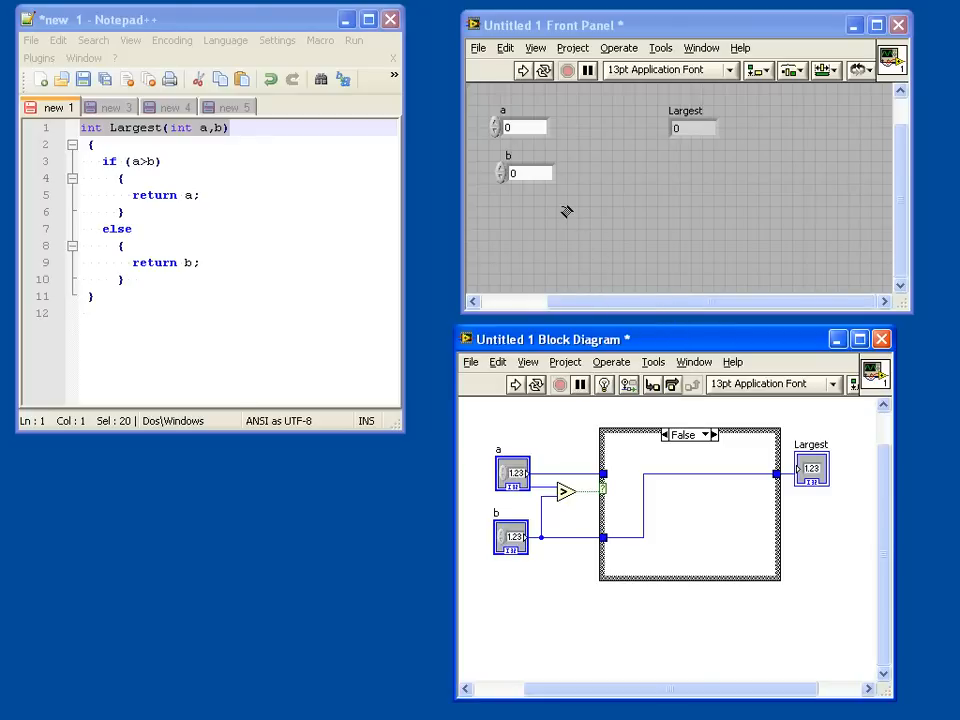
{"action": "mouse_move", "coordinate": [562, 210]}
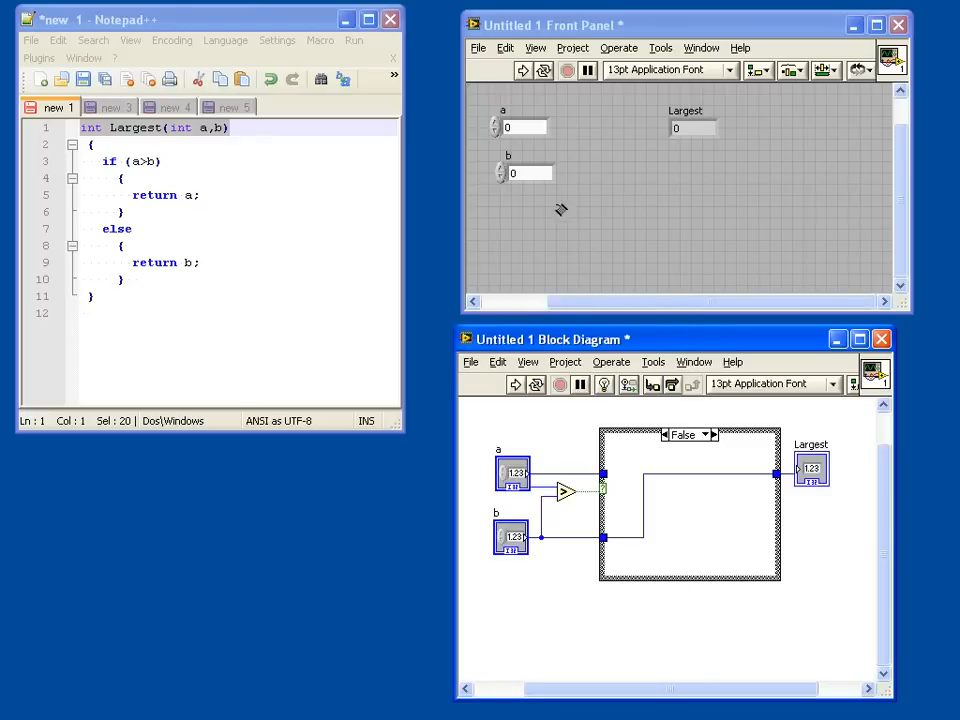
{"action": "mouse_move", "coordinate": [540, 163]}
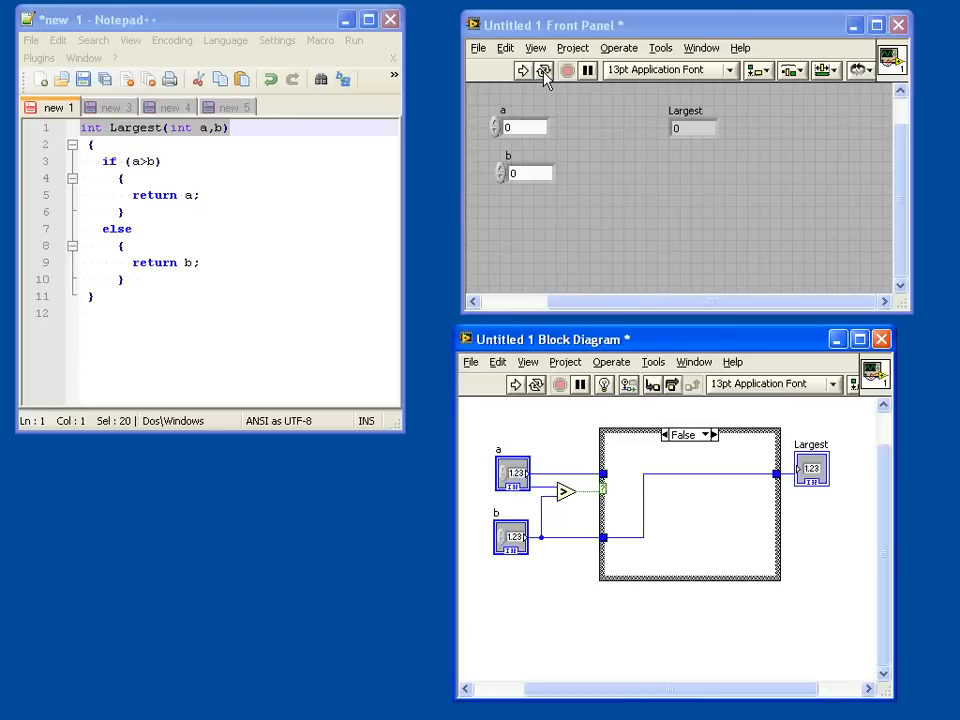
Step: Run the VI continuously and enter new b values such as 5
{"action": "left_click", "coordinate": [522, 70]}
{"action": "type", "text": "4"}
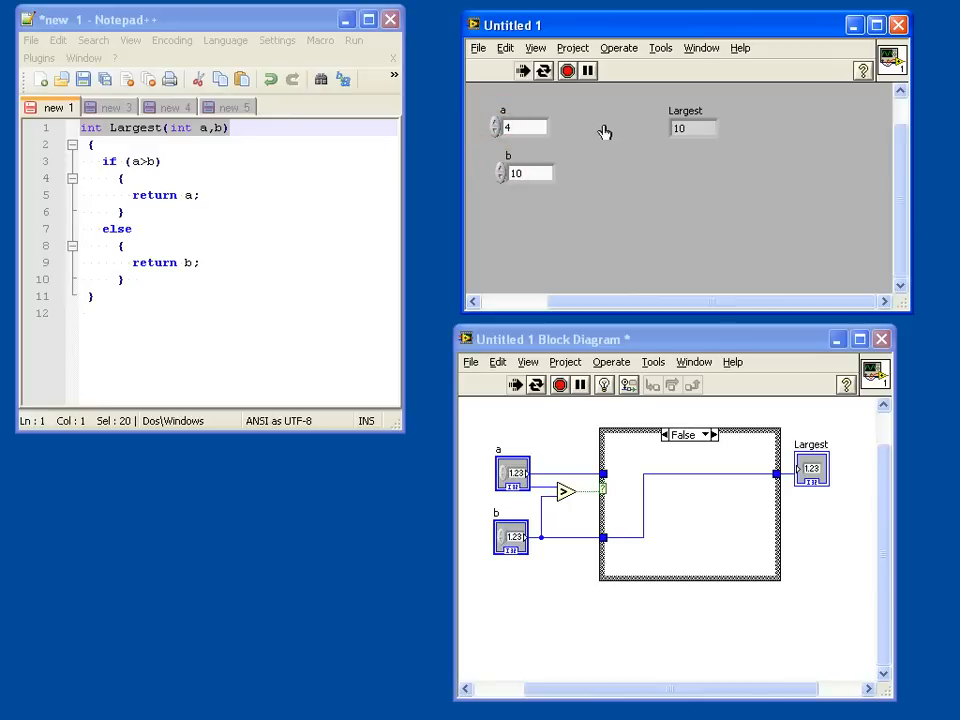
{"action": "mouse_move", "coordinate": [600, 184]}
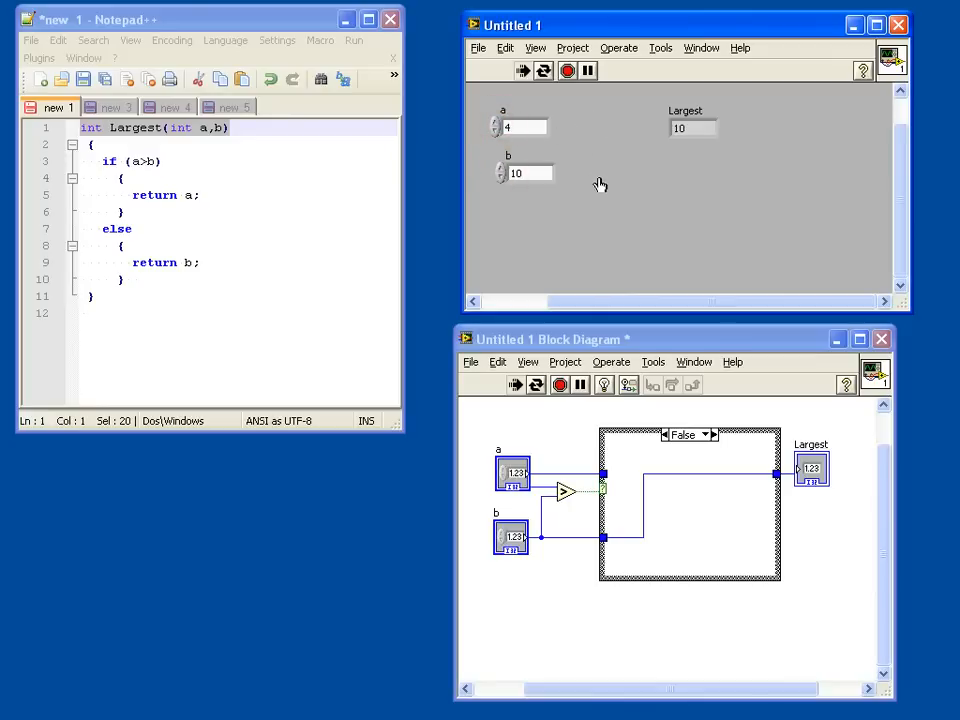
{"action": "mouse_move", "coordinate": [649, 197]}
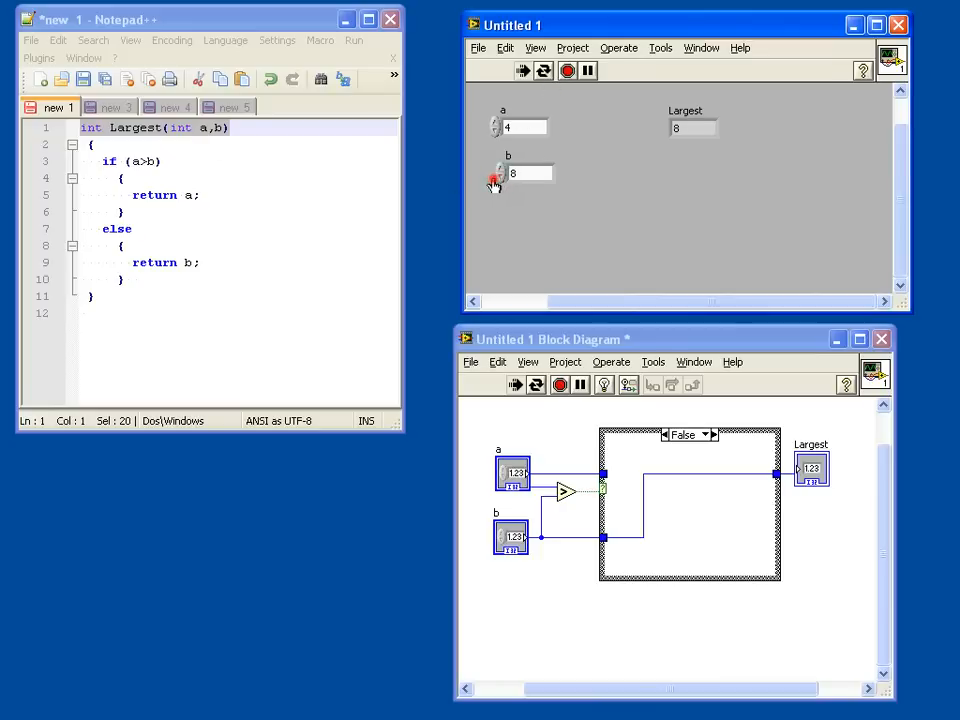
{"action": "type", "text": "5"}
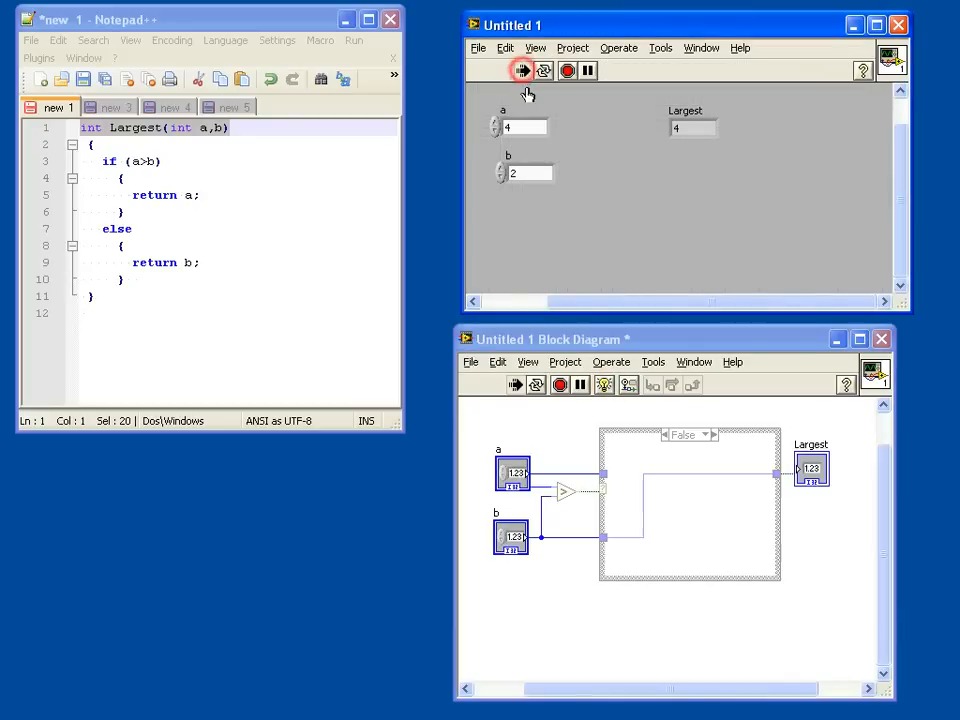
Step: Turn on execution highlighting and watch a=4, b=6 flow through to give 6
{"action": "left_click", "coordinate": [522, 70]}
{"action": "type", "text": "6"}
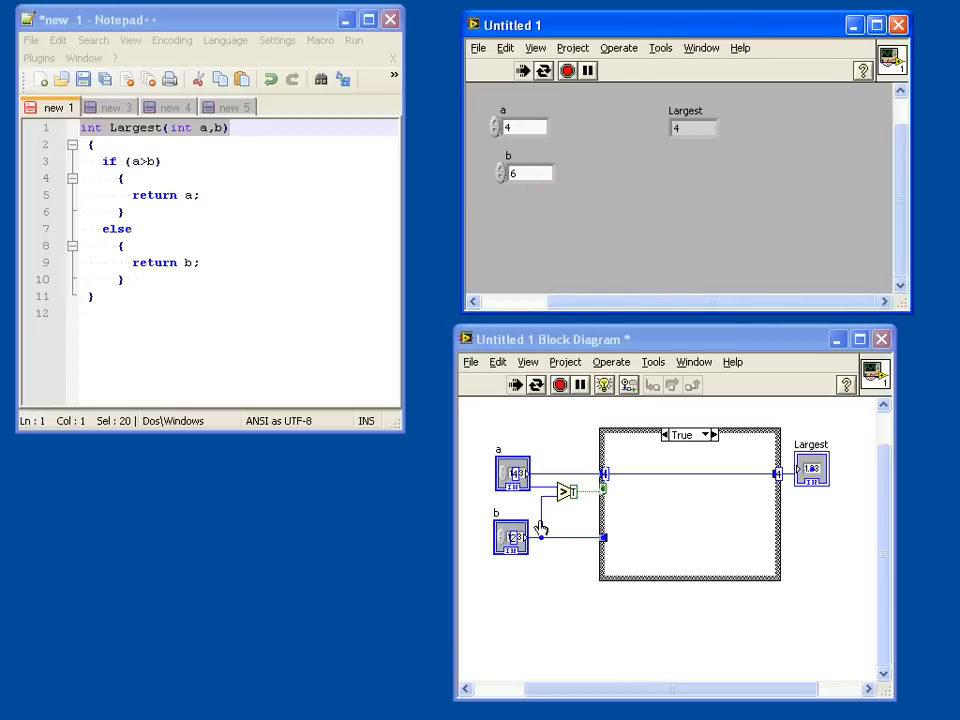
{"action": "left_click", "coordinate": [714, 434]}
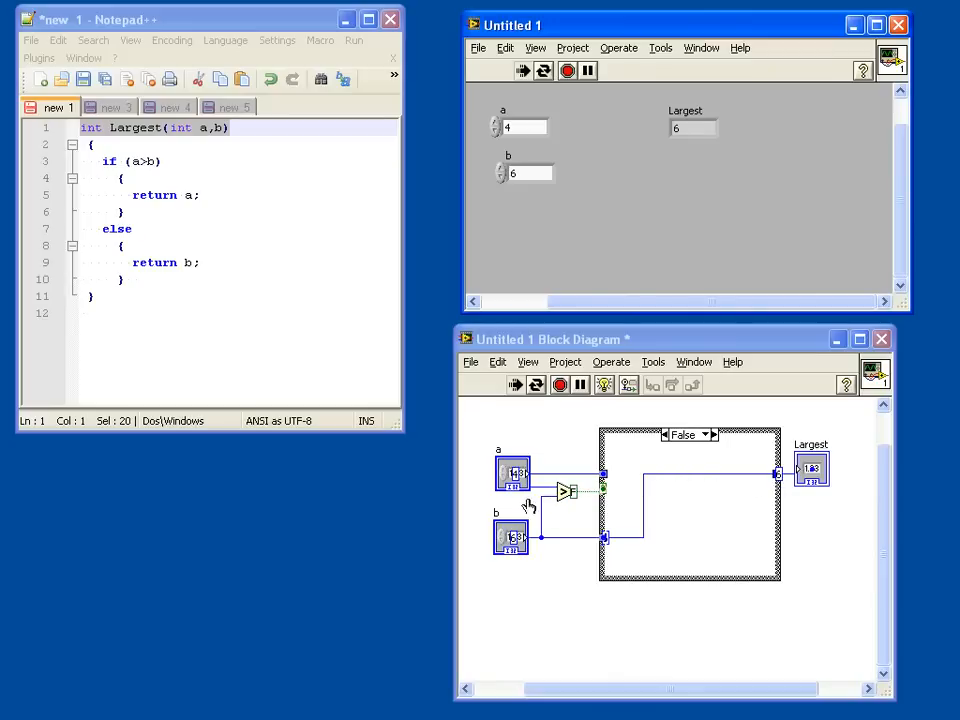
{"action": "mouse_move", "coordinate": [560, 477]}
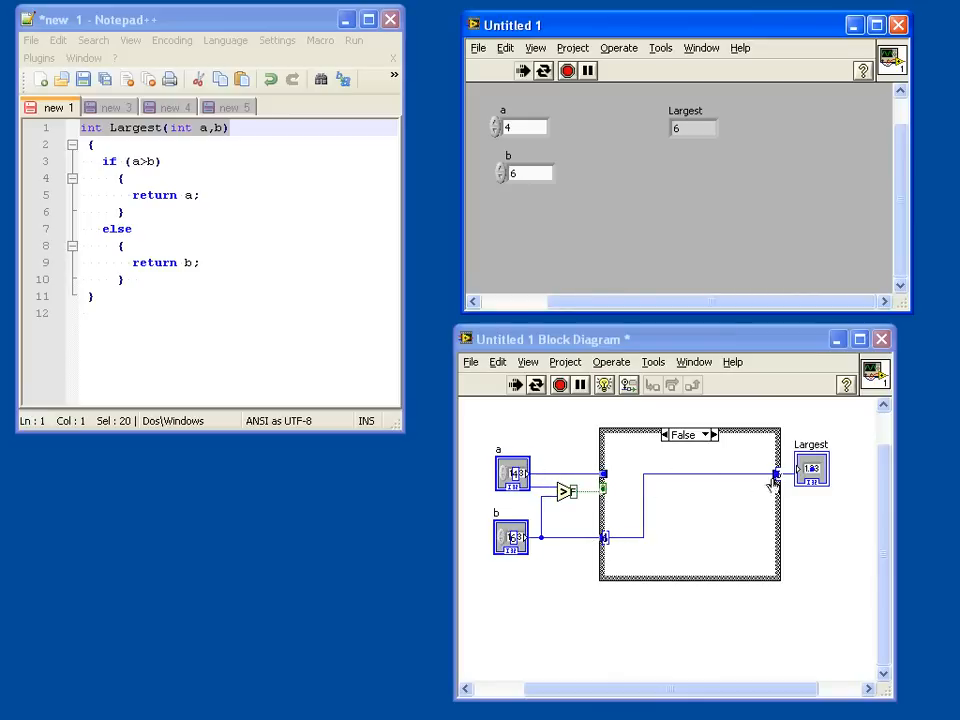
{"action": "mouse_move", "coordinate": [660, 480]}
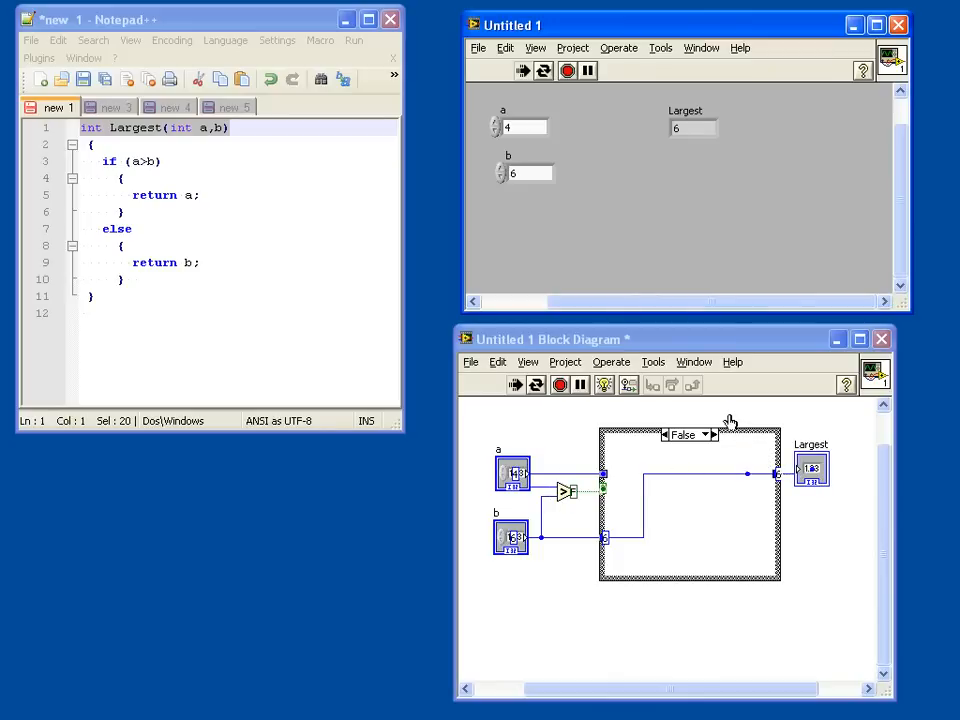
{"action": "mouse_move", "coordinate": [672, 414]}
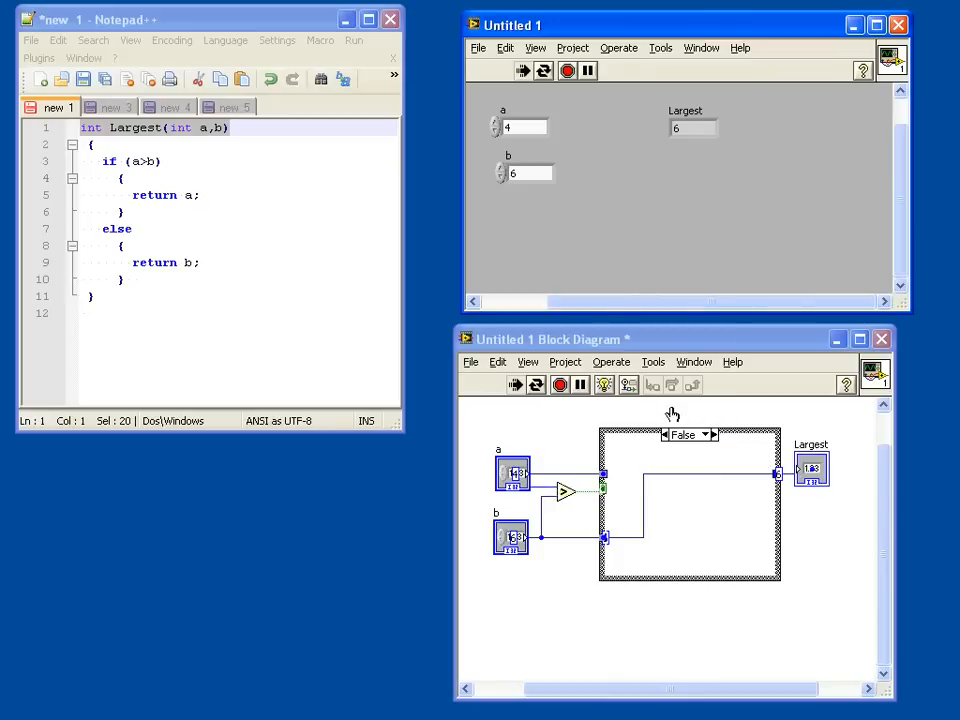
{"action": "mouse_move", "coordinate": [737, 423]}
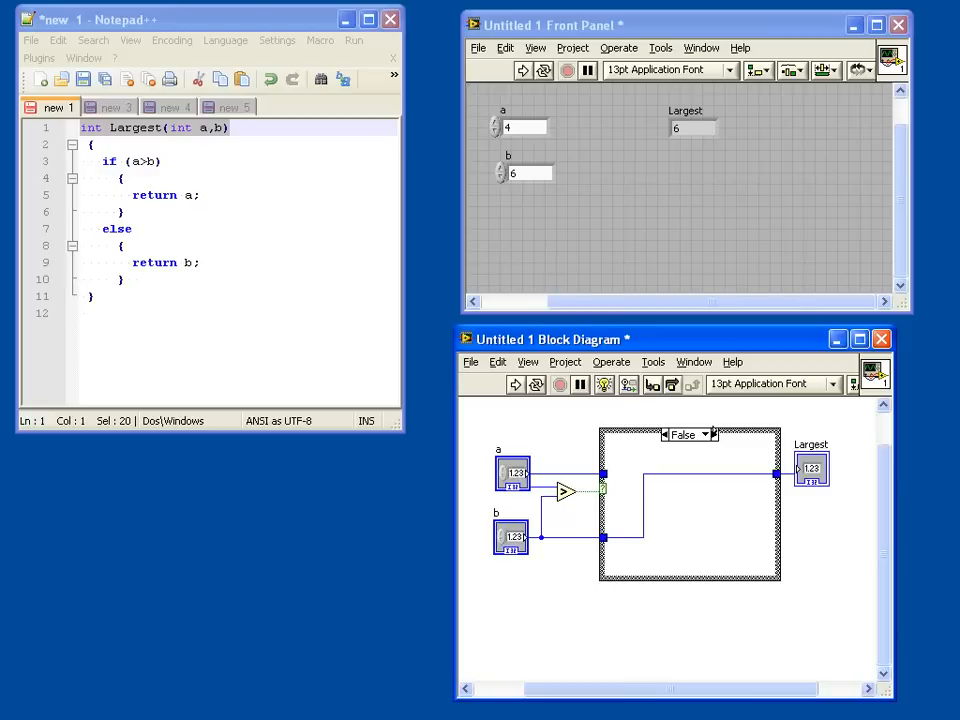
Step: Display the True case from the case selector list
{"action": "left_click", "coordinate": [710, 434]}
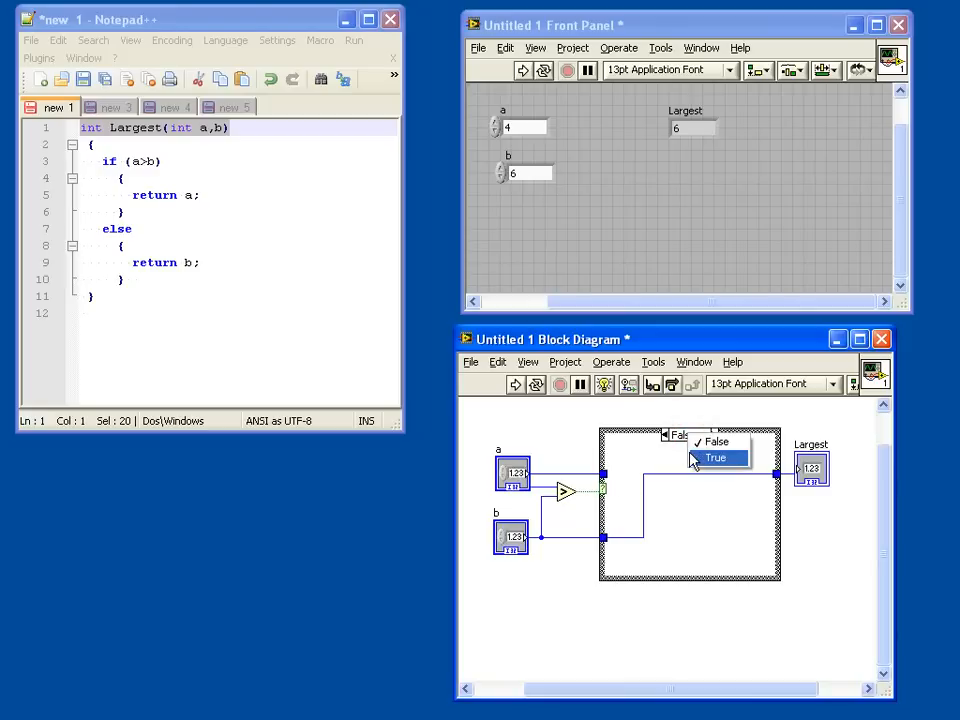
{"action": "left_click", "coordinate": [716, 457]}
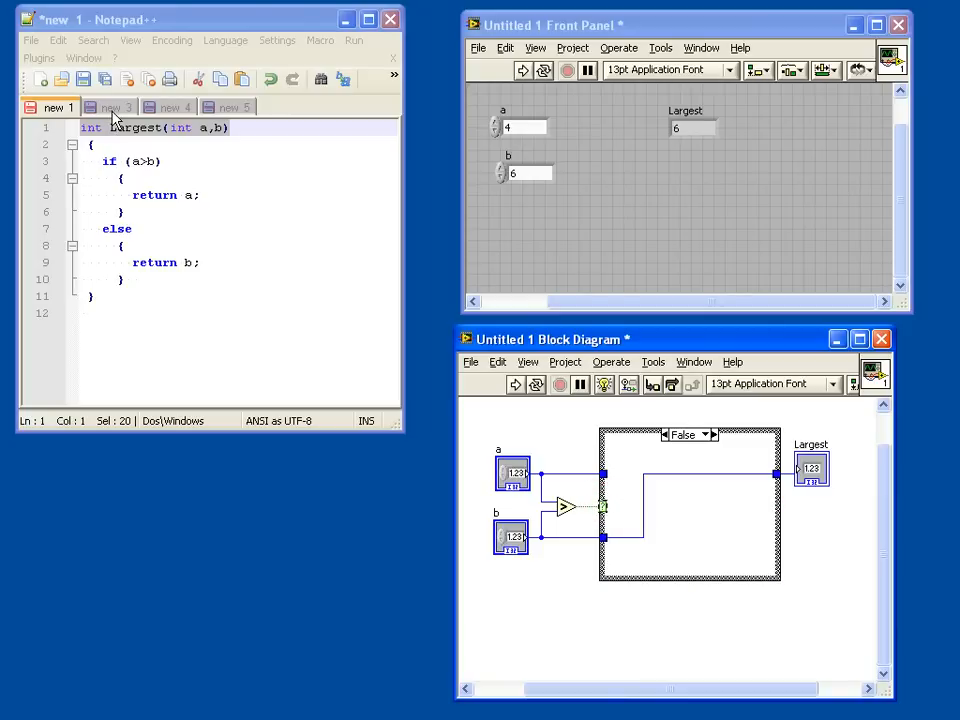
{"action": "left_click", "coordinate": [112, 107]}
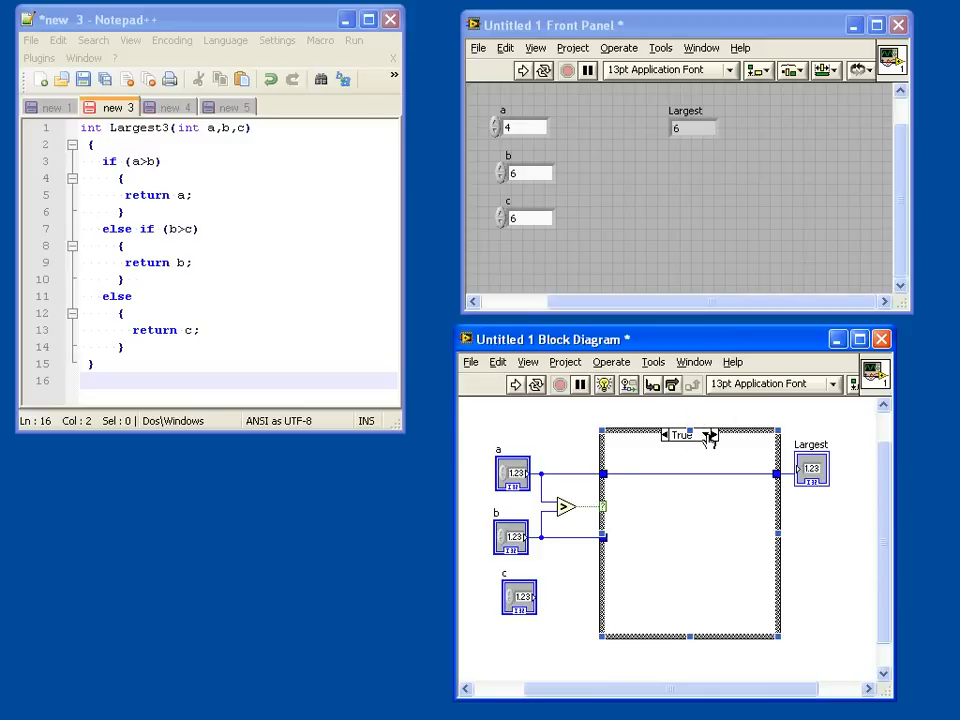
Step: Switch the outer case structure to its False case
{"action": "left_click", "coordinate": [705, 434]}
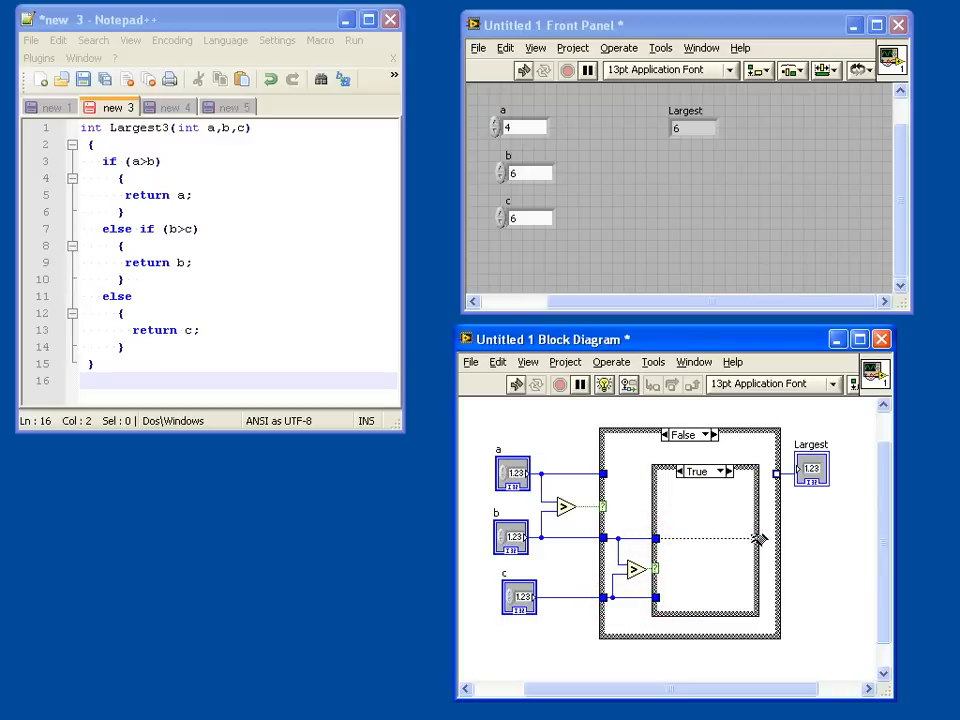
Step: Wire b to the inner case output and a through the True case to Largest
{"action": "left_click", "coordinate": [705, 471]}
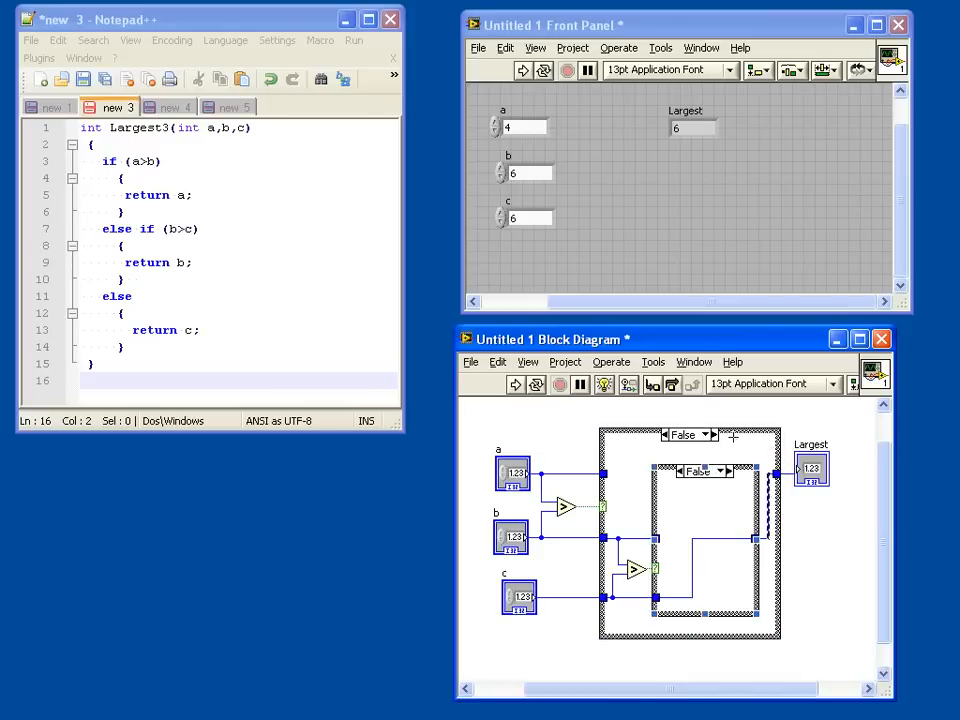
{"action": "mouse_move", "coordinate": [730, 437]}
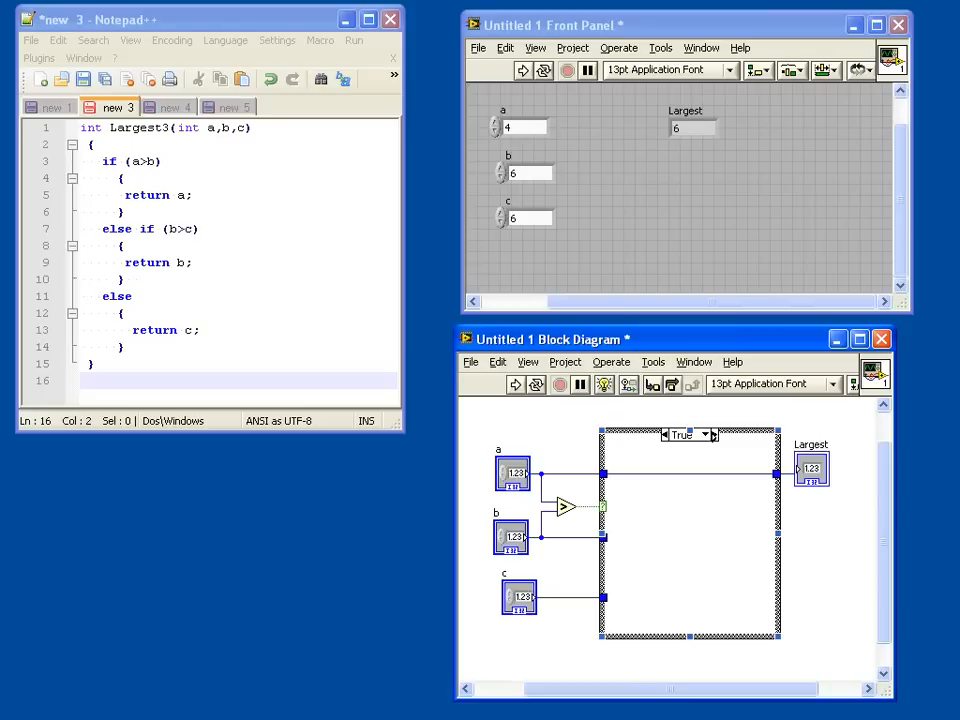
{"action": "left_click", "coordinate": [705, 434]}
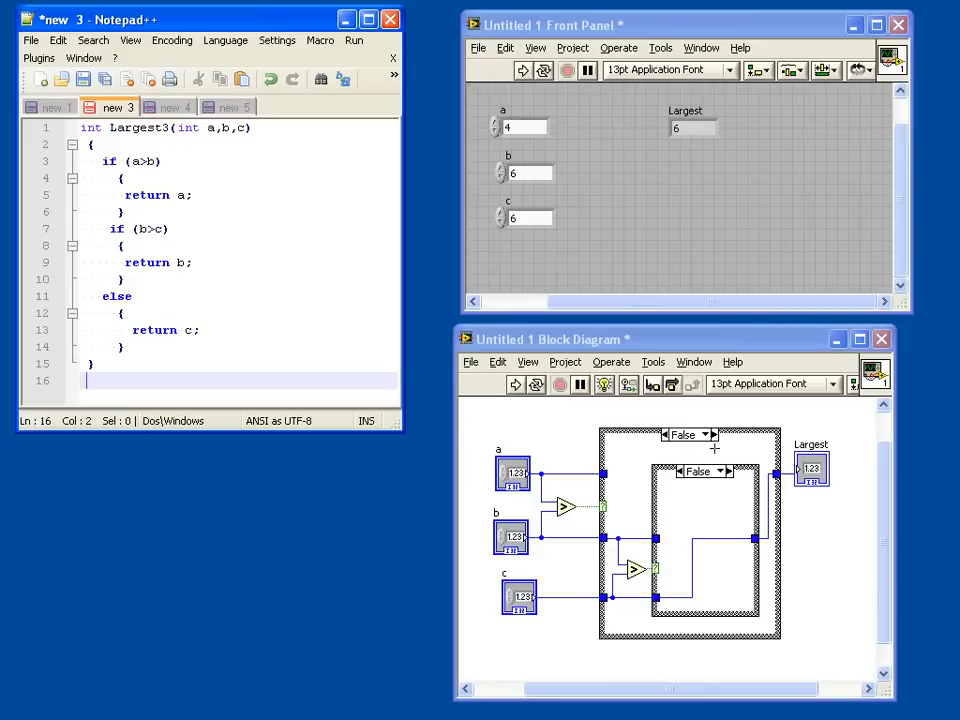
{"action": "mouse_move", "coordinate": [733, 516]}
{"action": "type", "text": "else "}
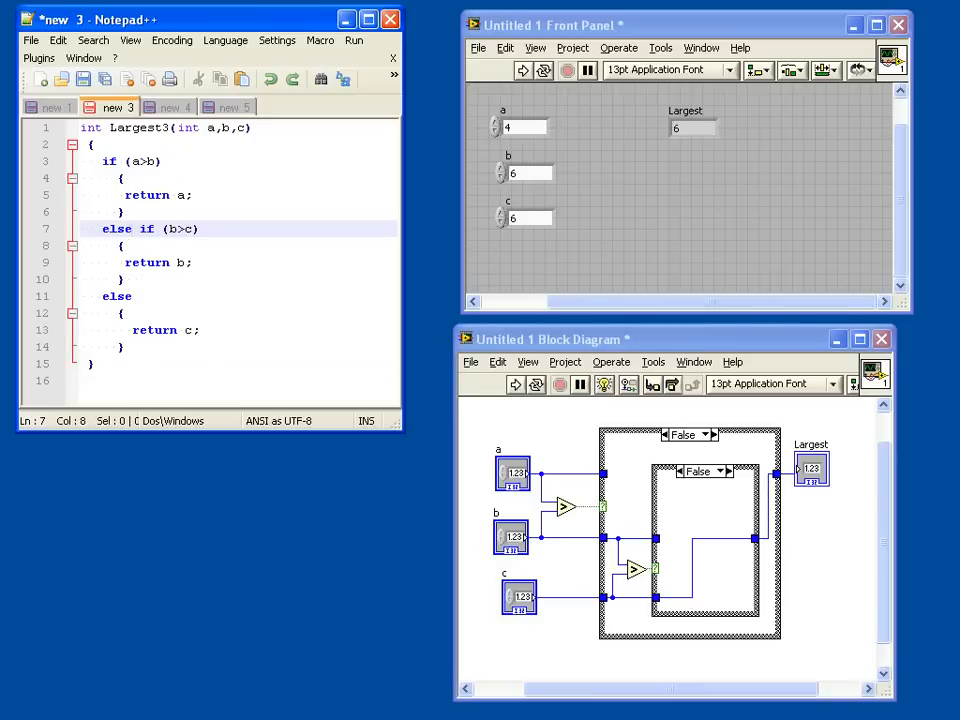
{"action": "mouse_move", "coordinate": [729, 516]}
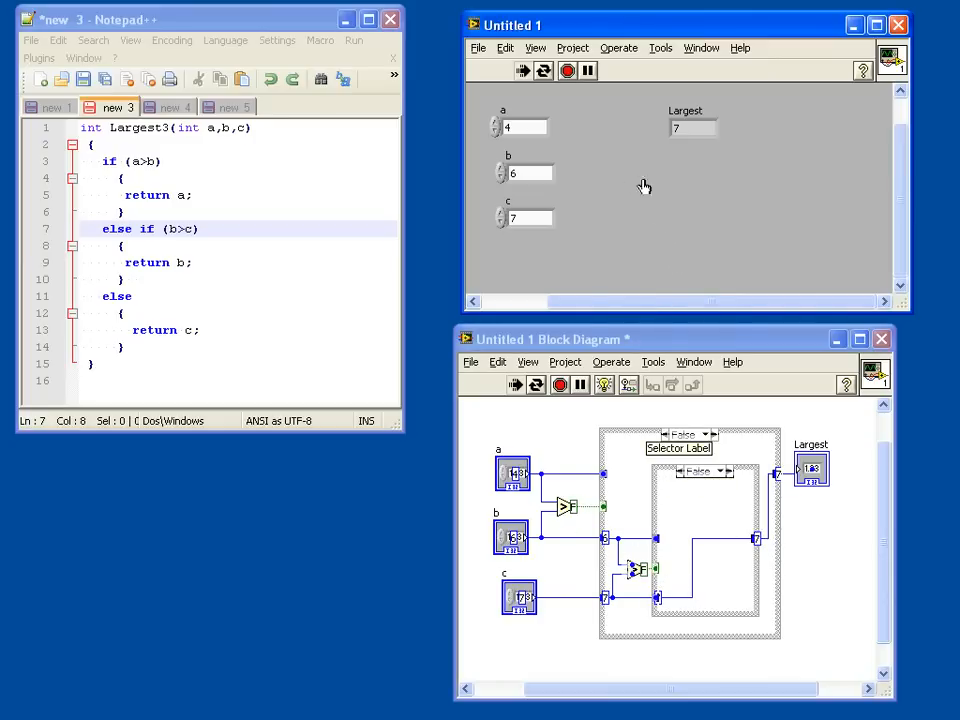
Step: Adjust the a, b and c test values, such as 4, 4 and 2
{"action": "left_click", "coordinate": [603, 384]}
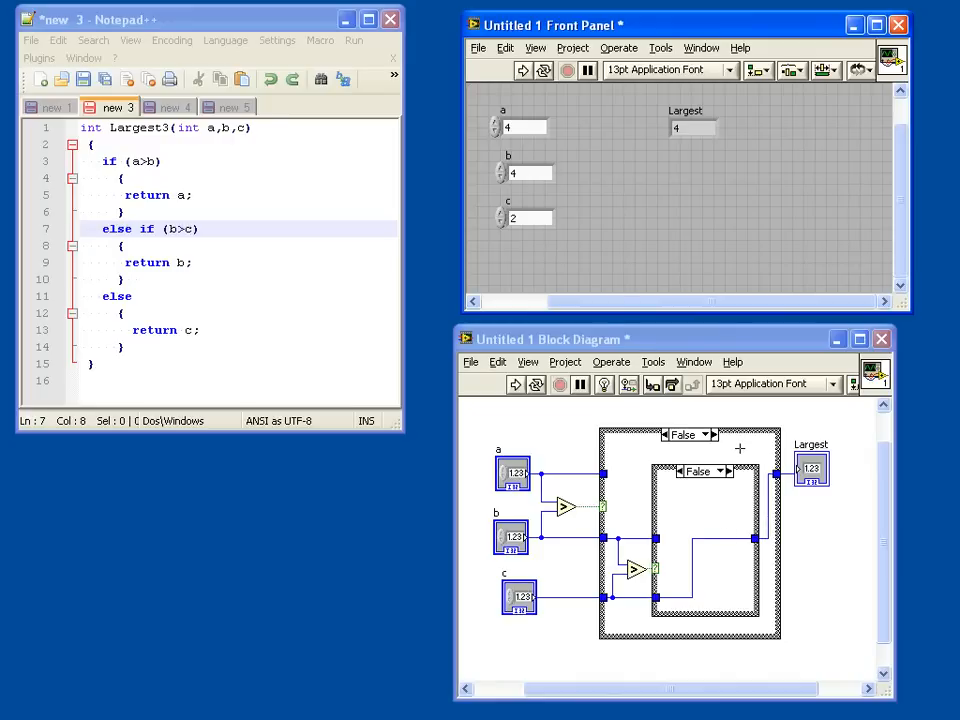
{"action": "mouse_move", "coordinate": [562, 470]}
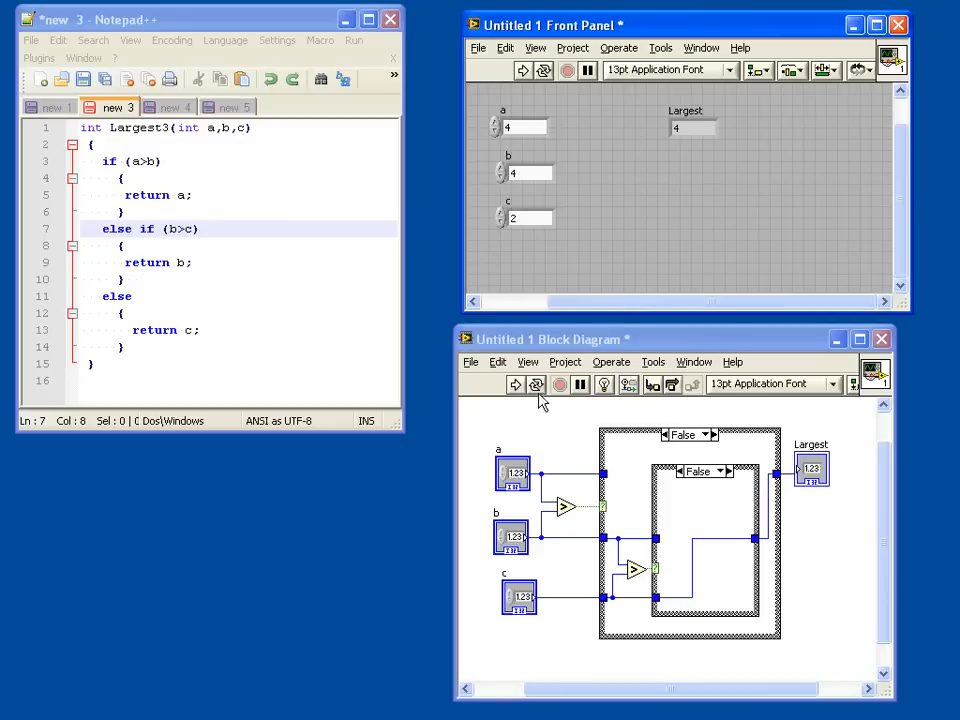
{"action": "mouse_move", "coordinate": [180, 110]}
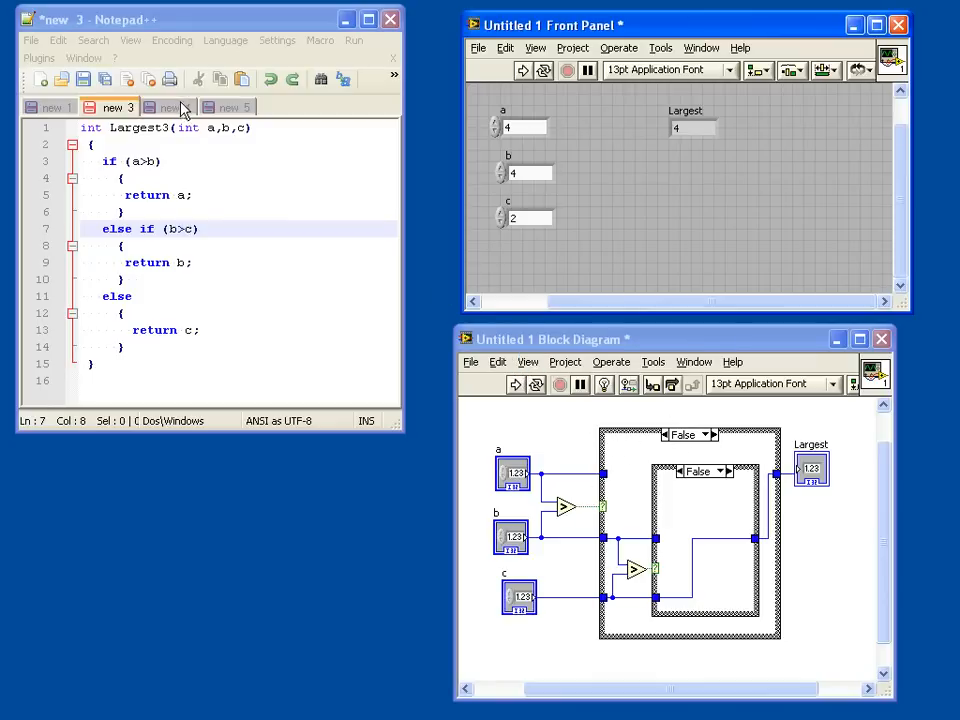
Step: Make control a a U32 unsigned integer, name copies b and op, and convert one to an indicator
{"action": "left_click", "coordinate": [170, 107]}
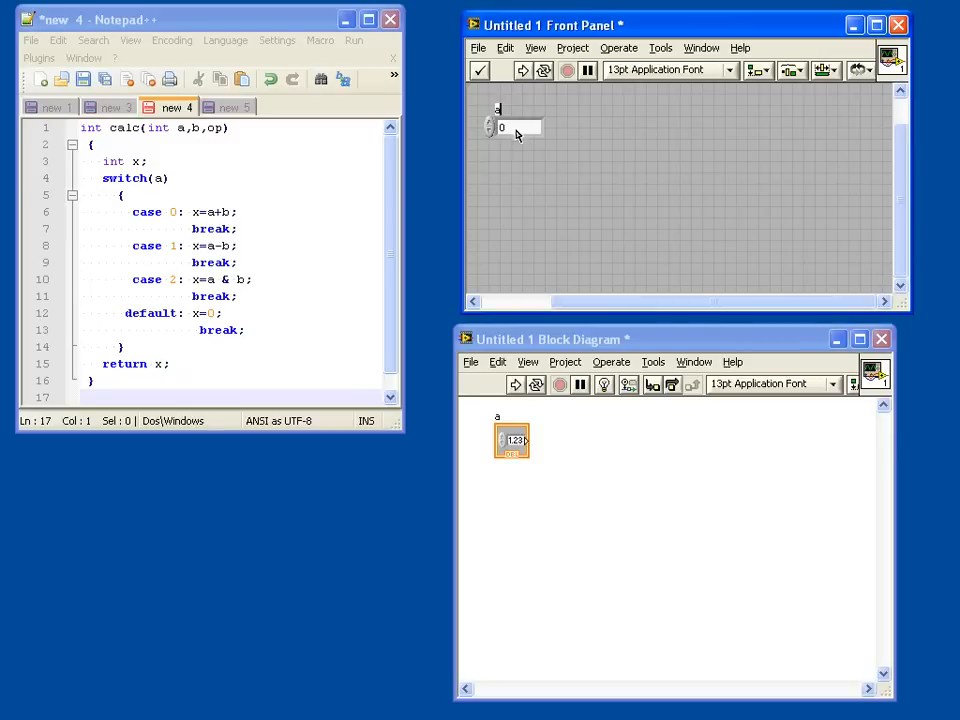
{"action": "right_click", "coordinate": [510, 127]}
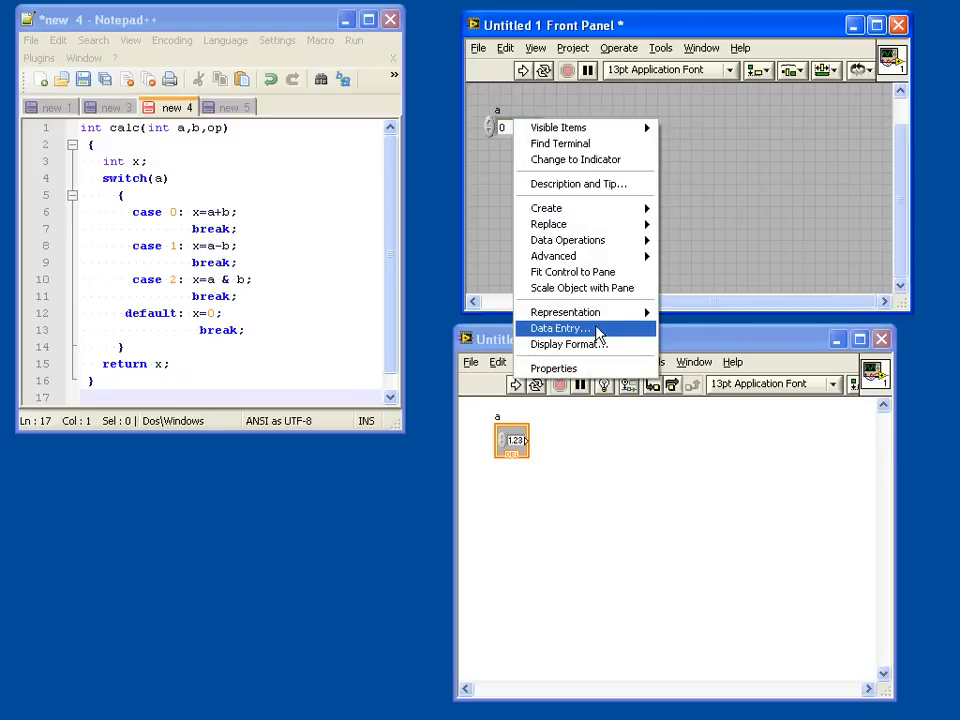
{"action": "left_click", "coordinate": [565, 311]}
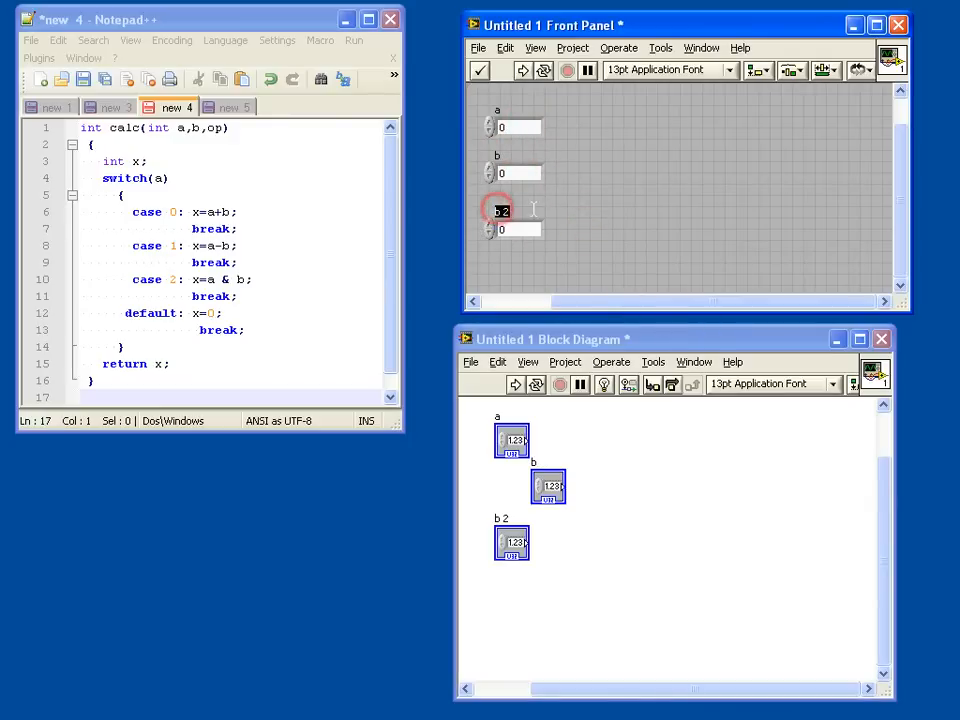
{"action": "type", "text": "op"}
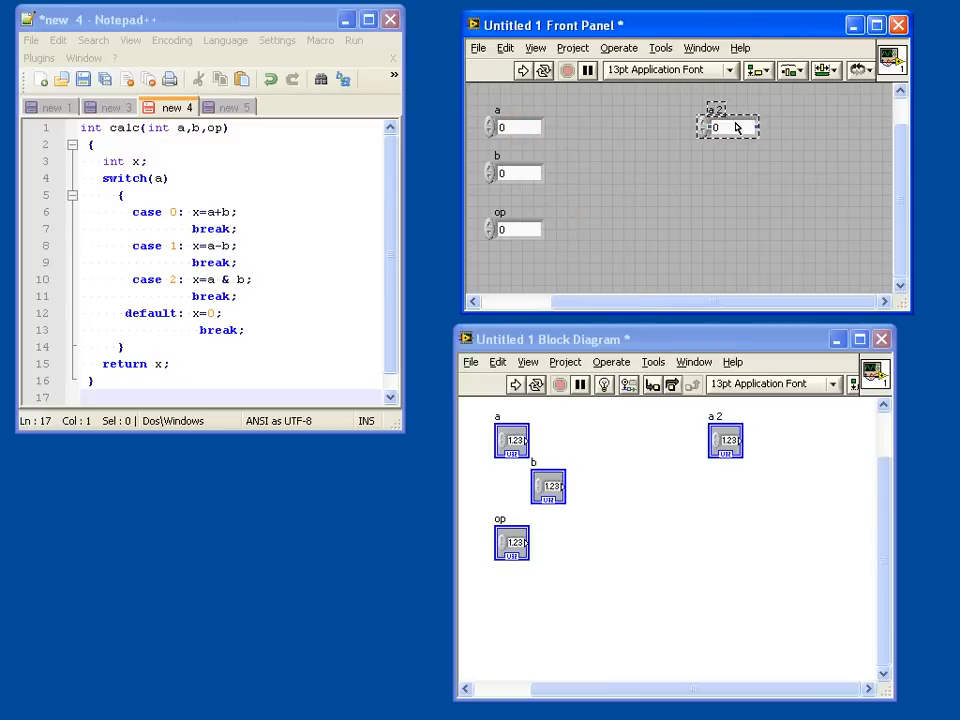
{"action": "right_click", "coordinate": [715, 127]}
{"action": "type", "text": "x"}
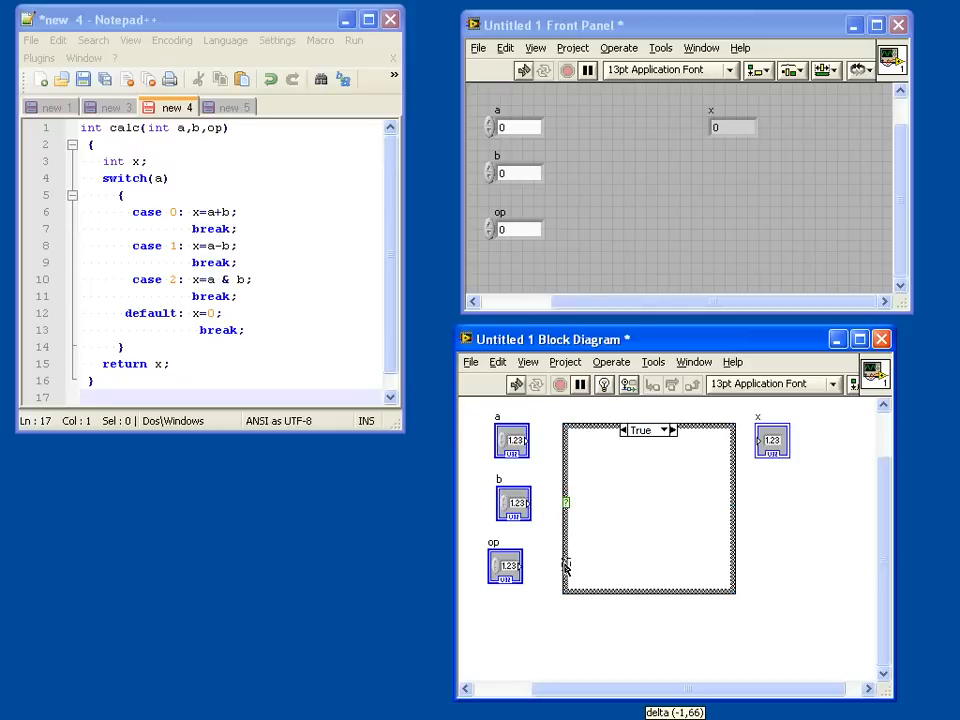
{"action": "mouse_move", "coordinate": [565, 568]}
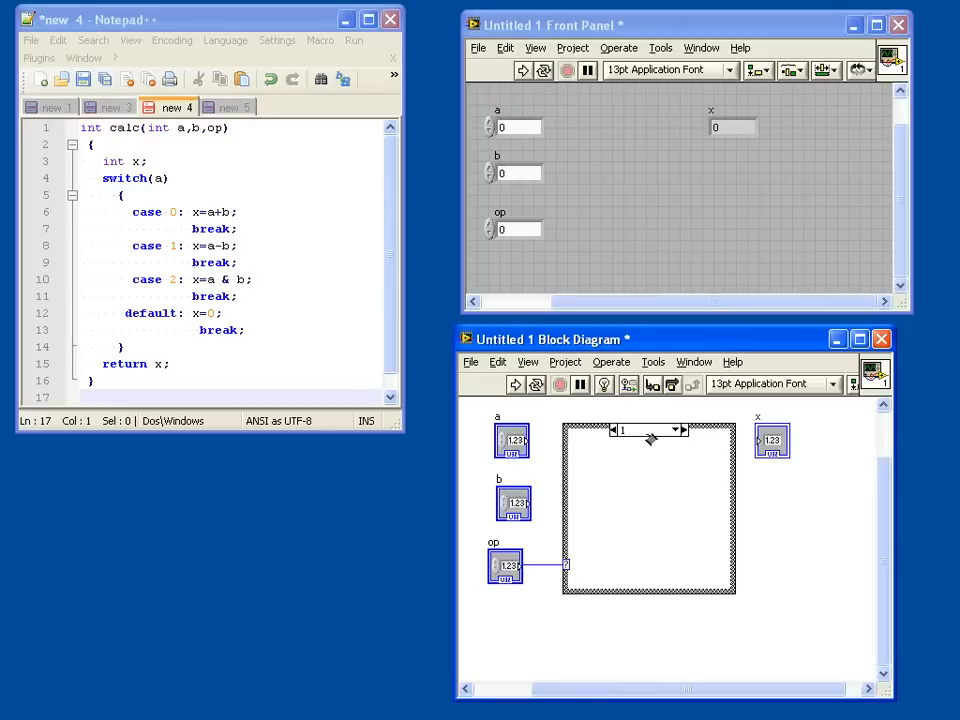
Step: Switch the case structure to case 0 and add an addition node inside it
{"action": "left_click", "coordinate": [645, 430]}
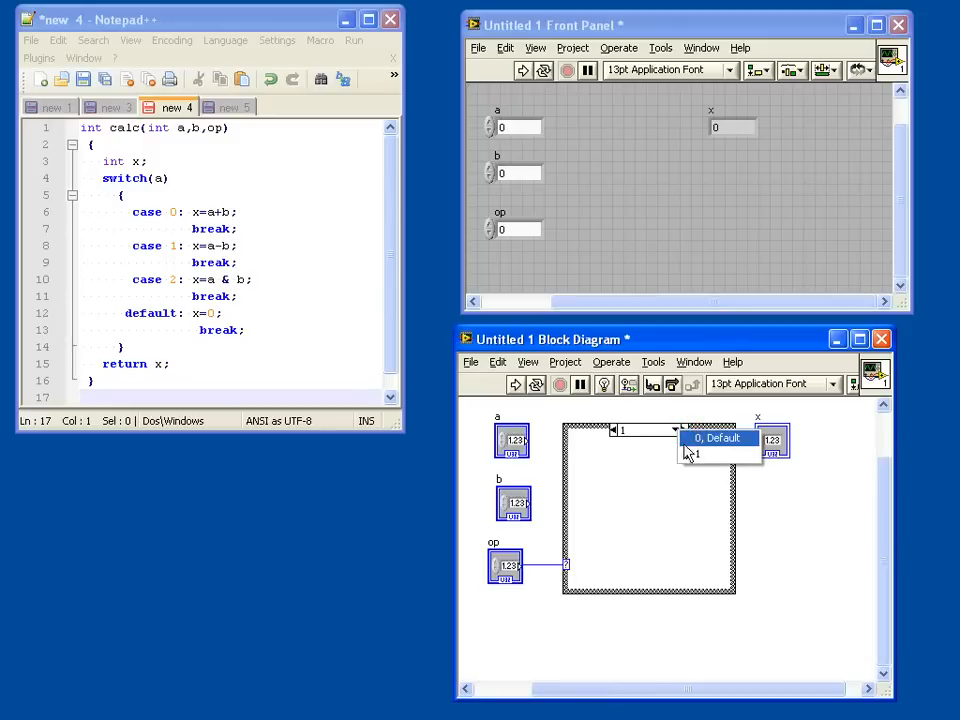
{"action": "left_click", "coordinate": [718, 438]}
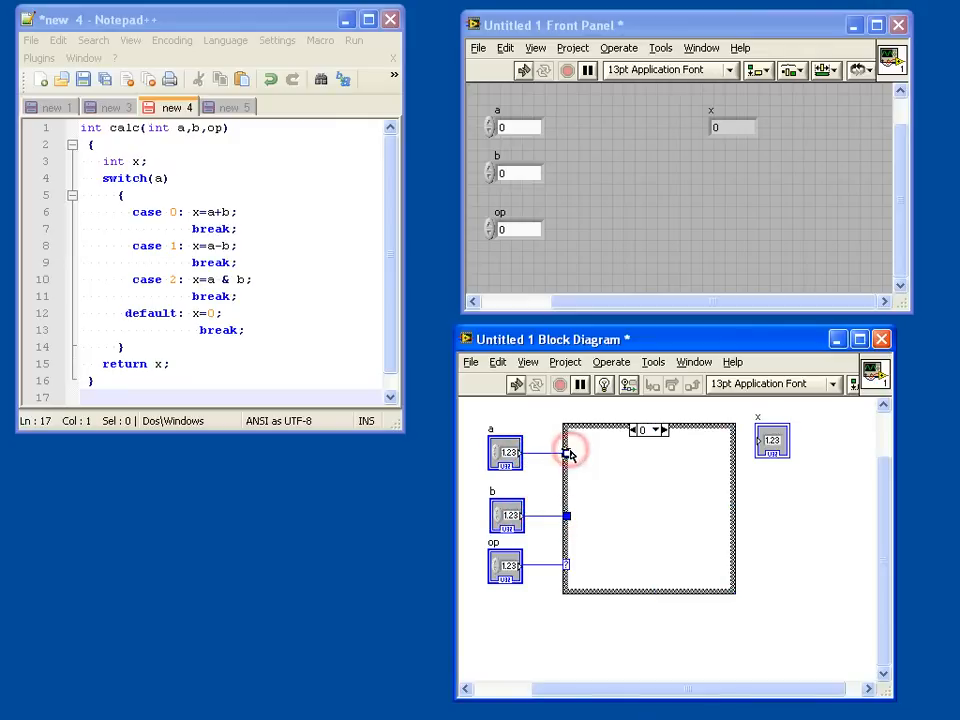
{"action": "right_click", "coordinate": [570, 450]}
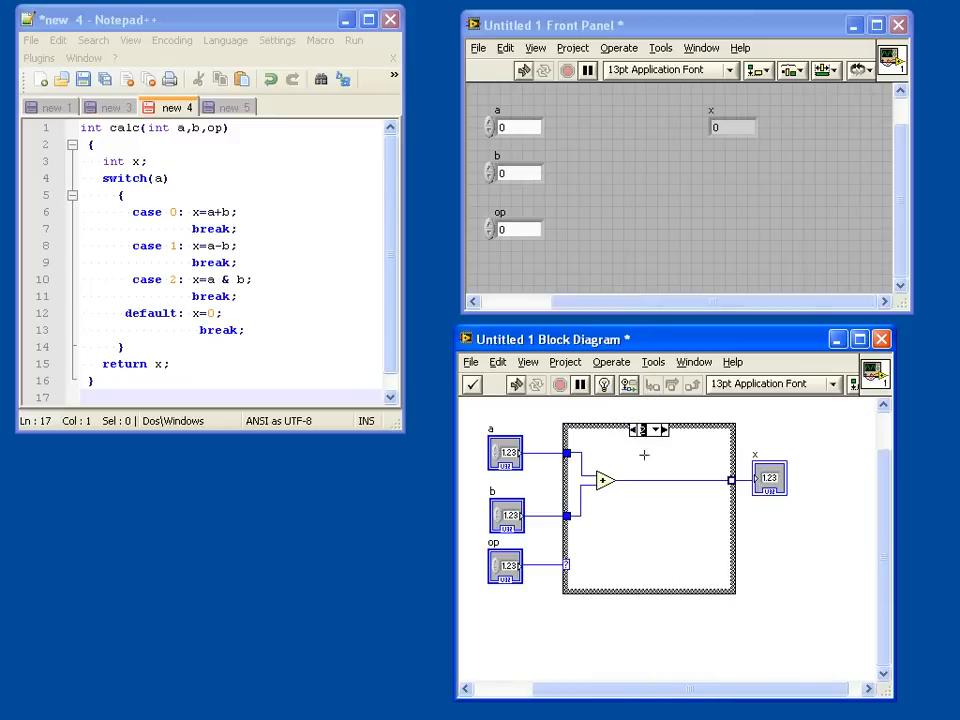
{"action": "mouse_move", "coordinate": [655, 452]}
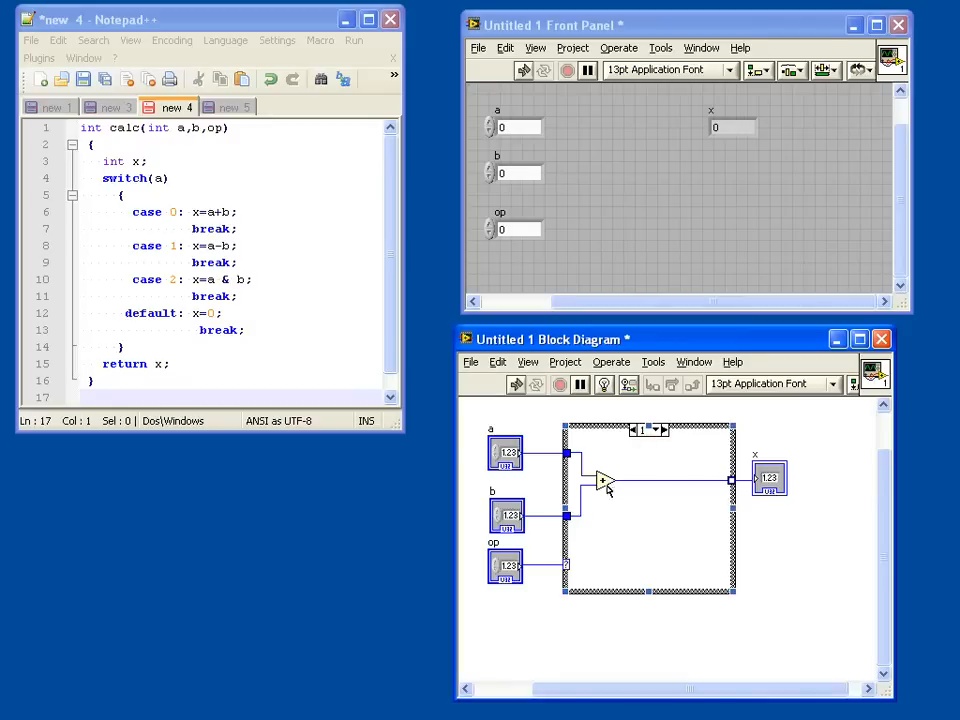
Step: Replace the adder in case 1 with a Subtract node
{"action": "right_click", "coordinate": [603, 481]}
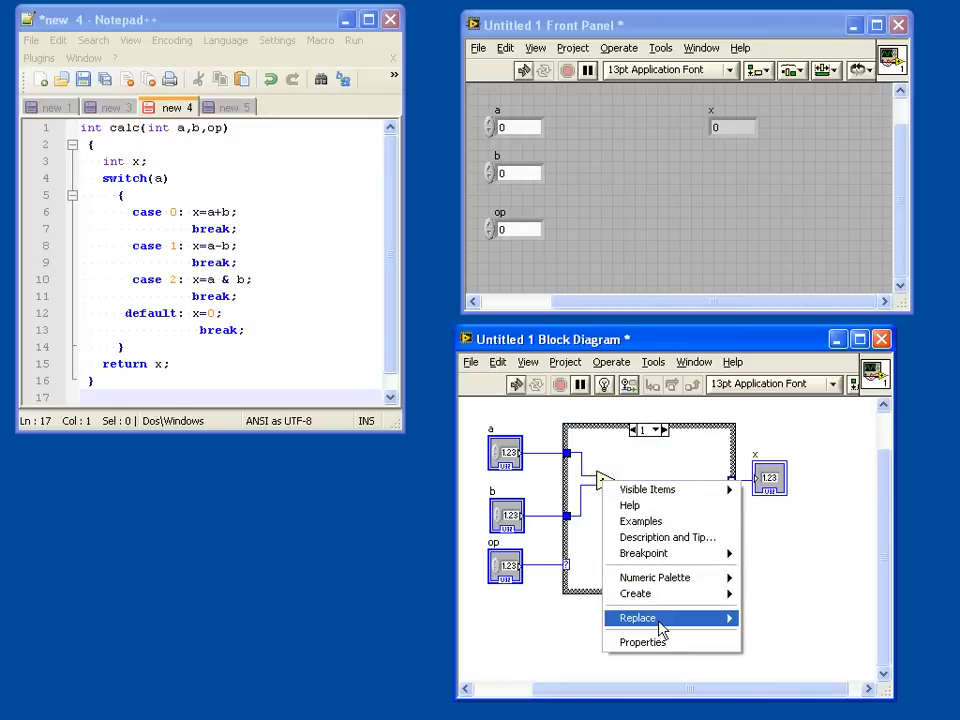
{"action": "left_click", "coordinate": [637, 617]}
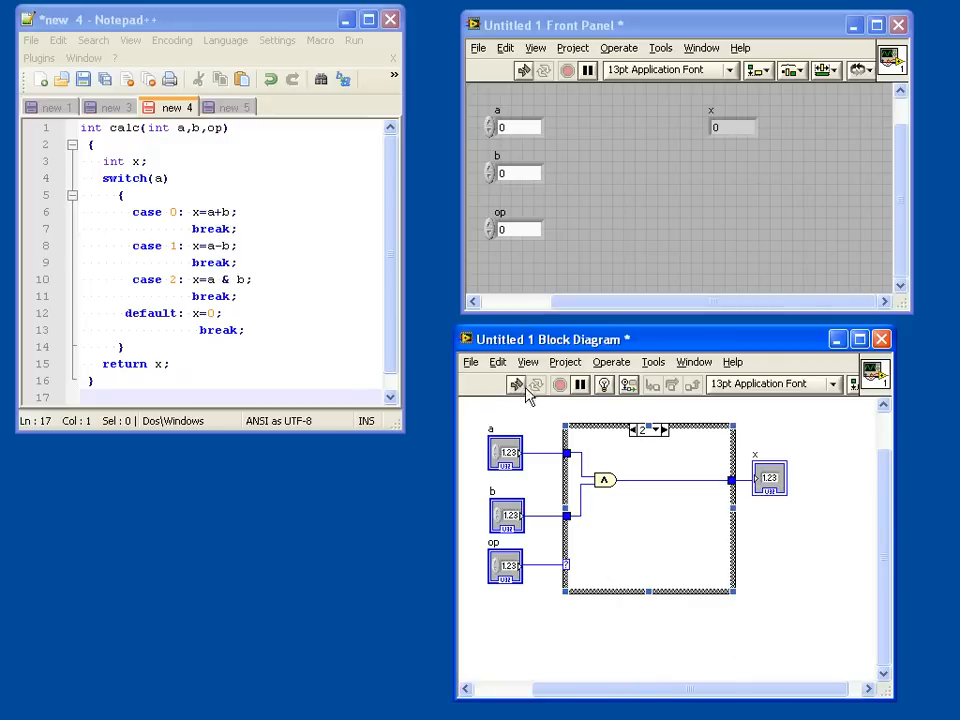
{"action": "mouse_move", "coordinate": [516, 385]}
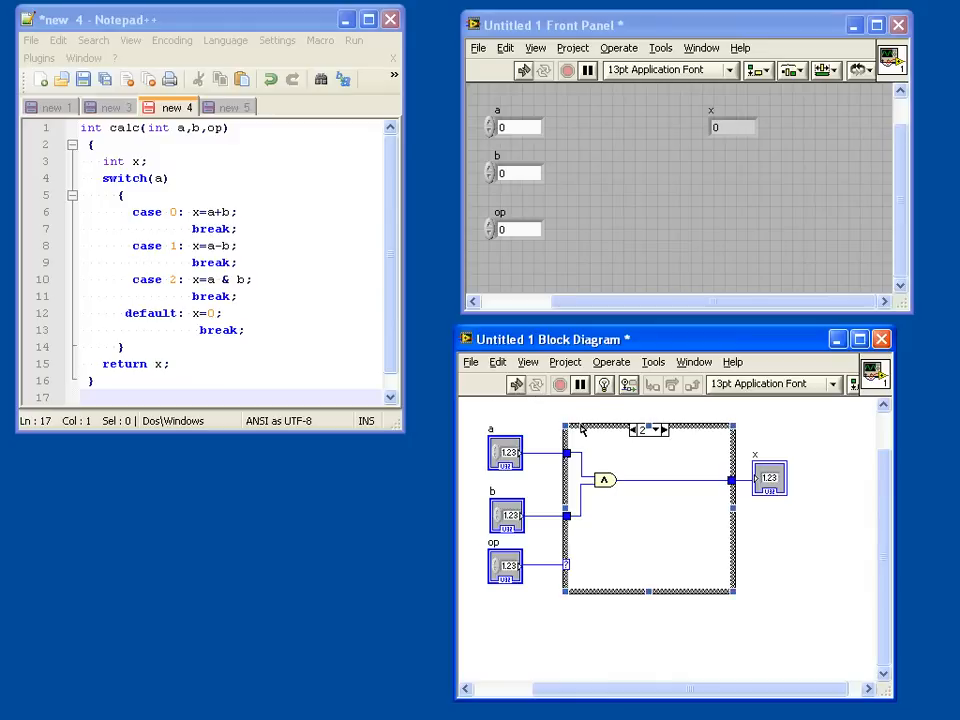
{"action": "mouse_move", "coordinate": [416, 322]}
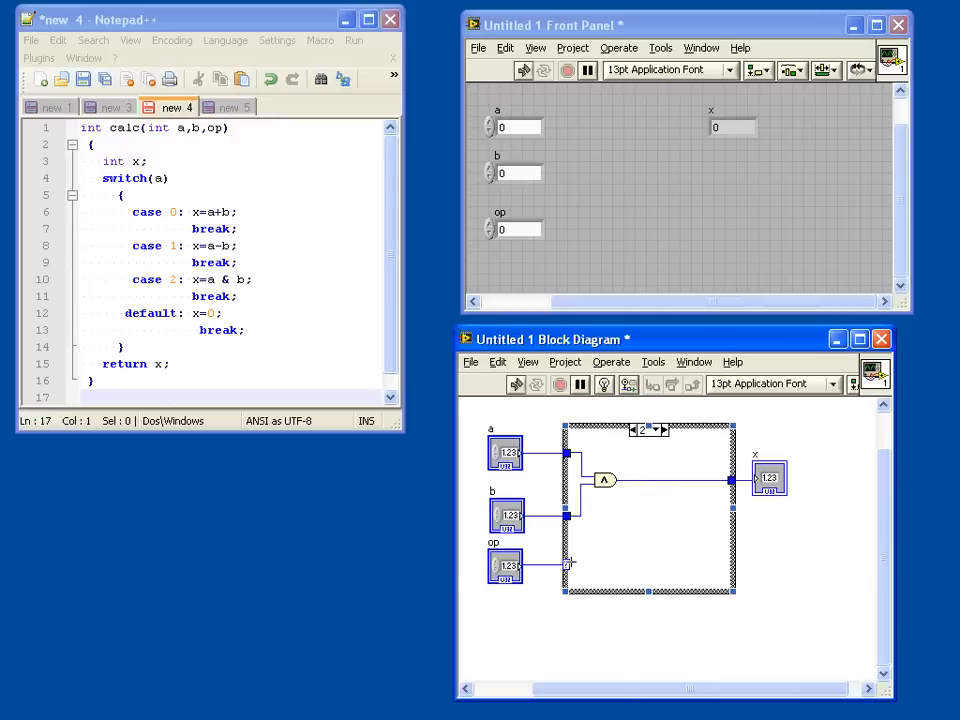
Step: Add a Default case after case 2 and create a constant for x in it
{"action": "left_click", "coordinate": [663, 429]}
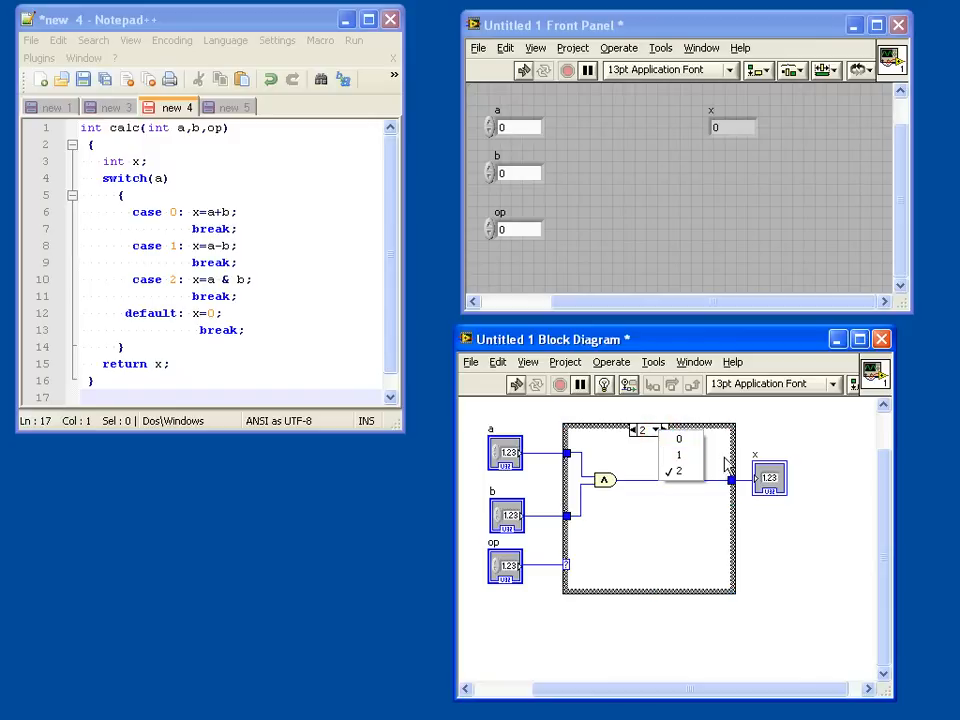
{"action": "left_click", "coordinate": [679, 470]}
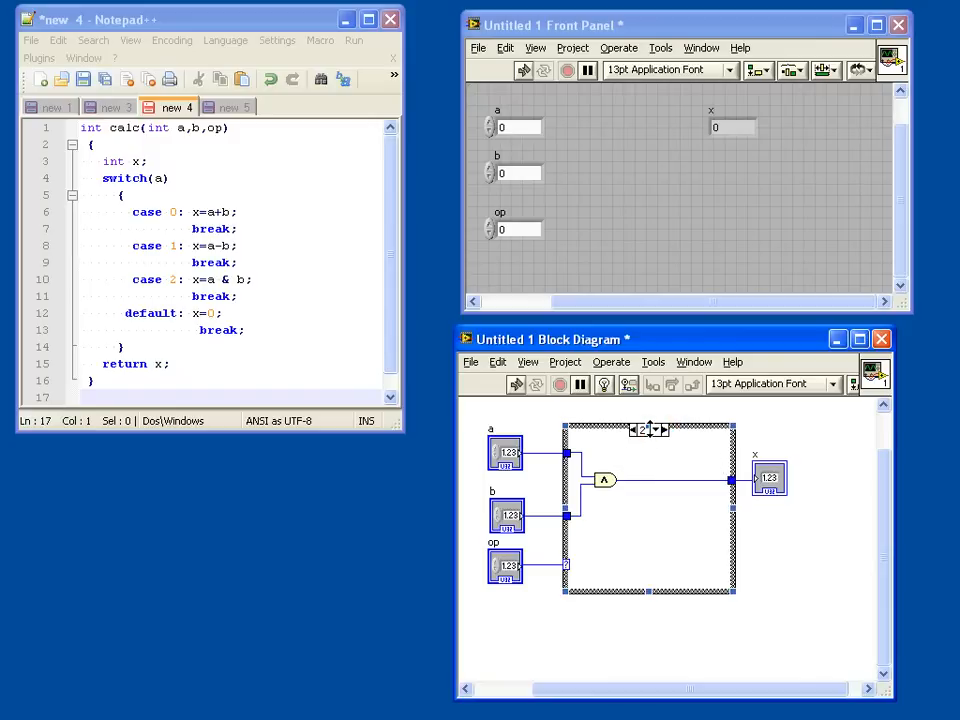
{"action": "right_click", "coordinate": [650, 430]}
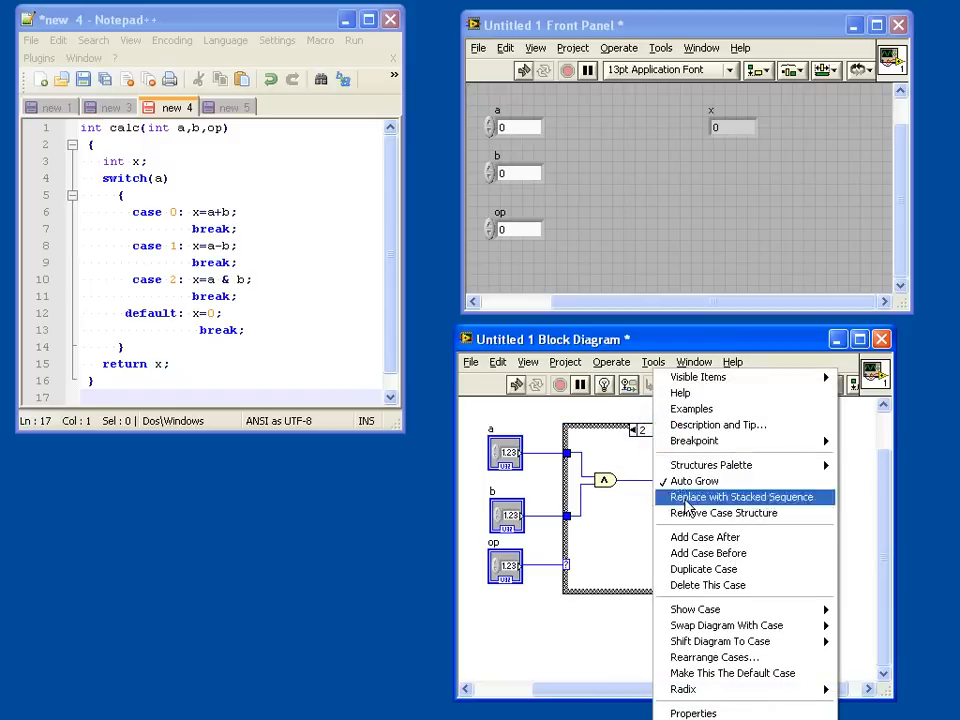
{"action": "left_click", "coordinate": [724, 513]}
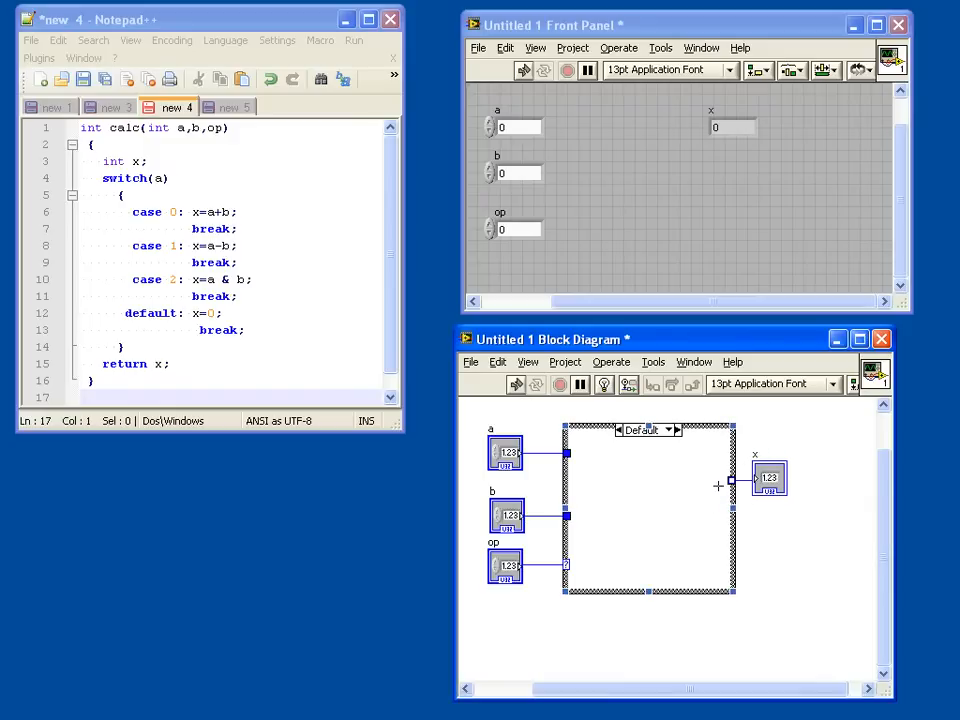
{"action": "mouse_move", "coordinate": [730, 487]}
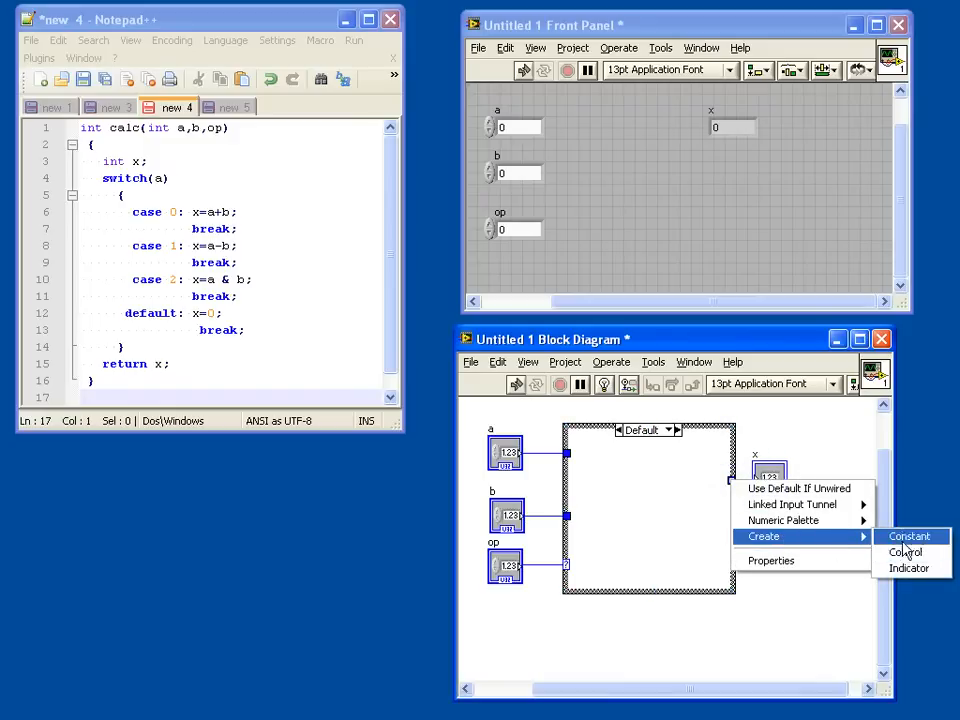
{"action": "left_click", "coordinate": [910, 537]}
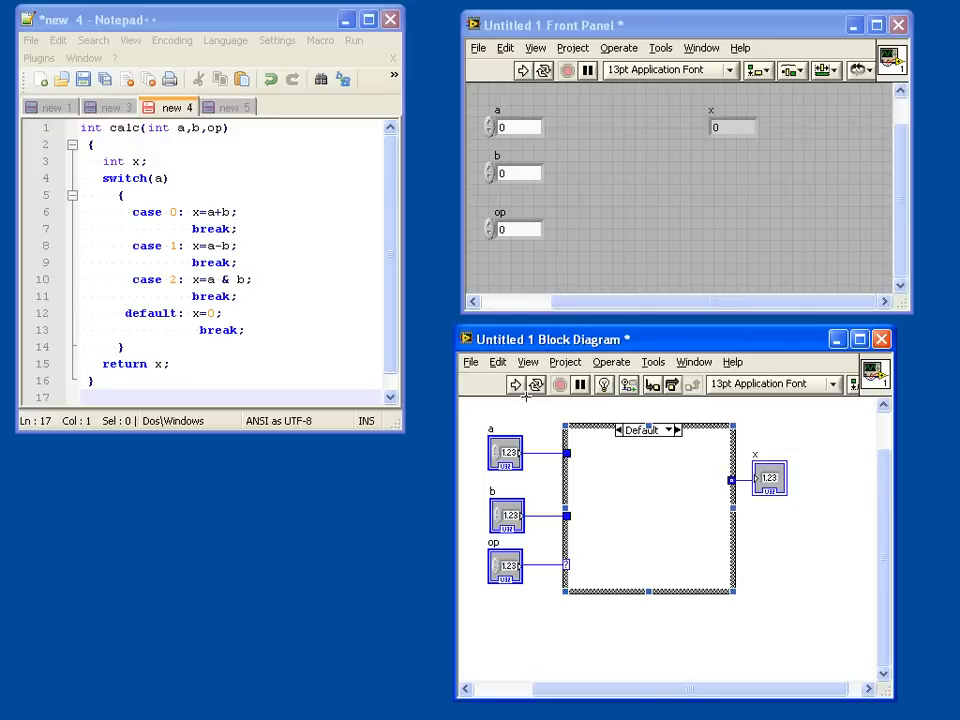
{"action": "mouse_move", "coordinate": [516, 400]}
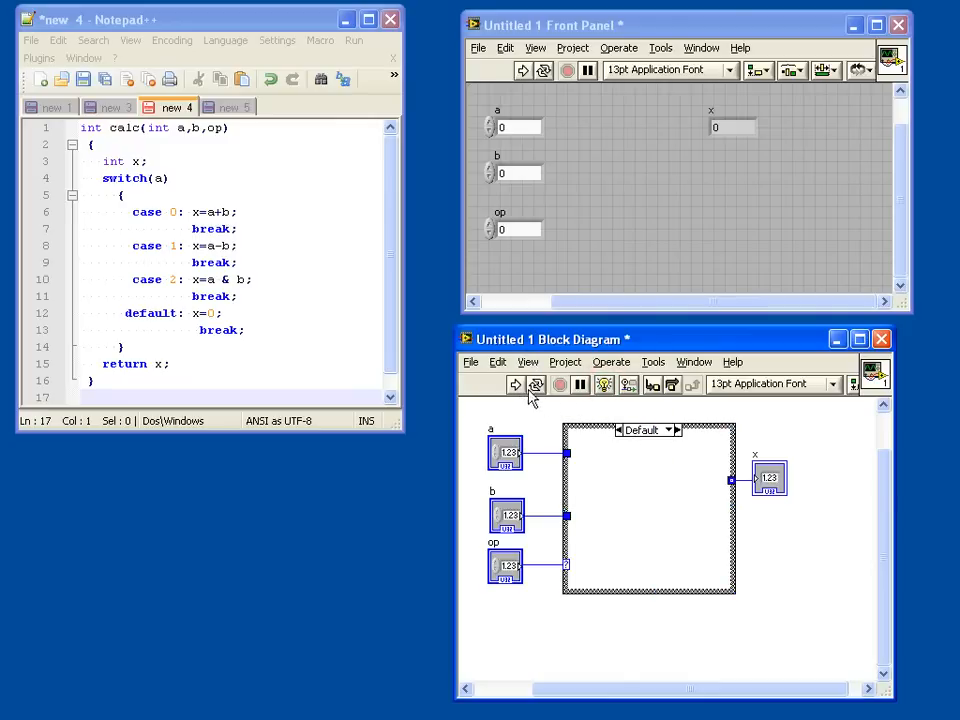
Step: Run the VI continuously with a=4, b=2, switching op between 0, 1 and 2
{"action": "left_click", "coordinate": [535, 384]}
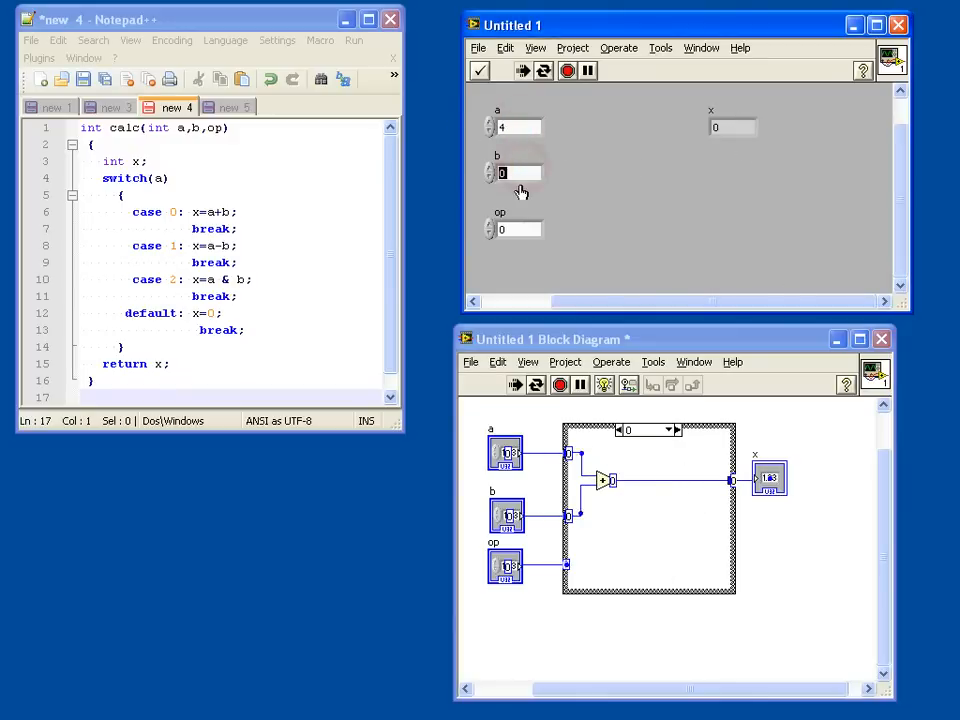
{"action": "type", "text": "2"}
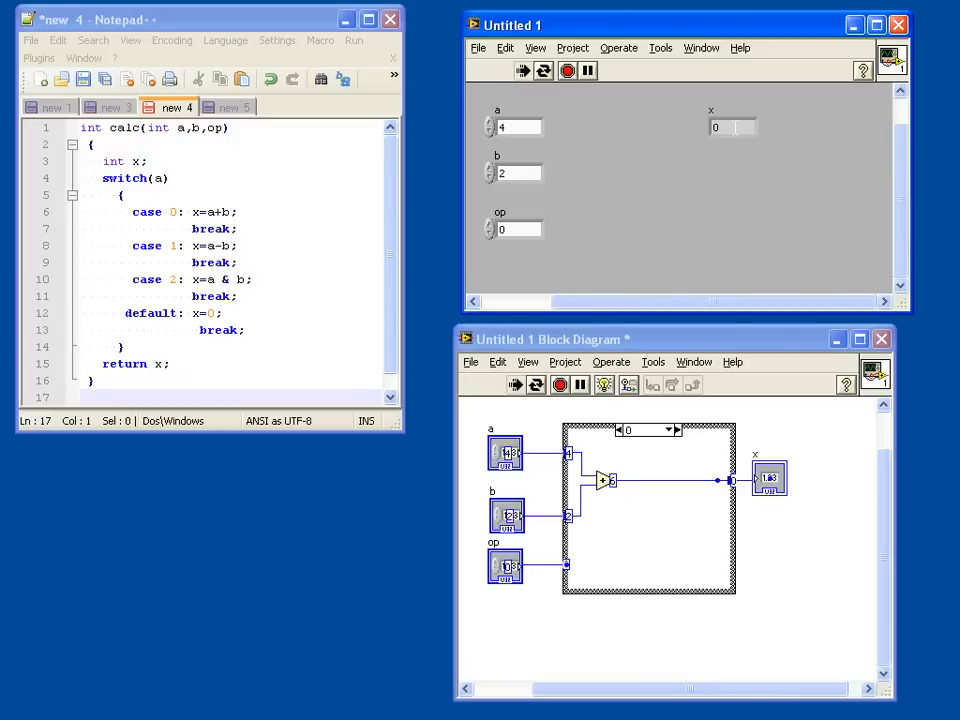
{"action": "left_click", "coordinate": [522, 71]}
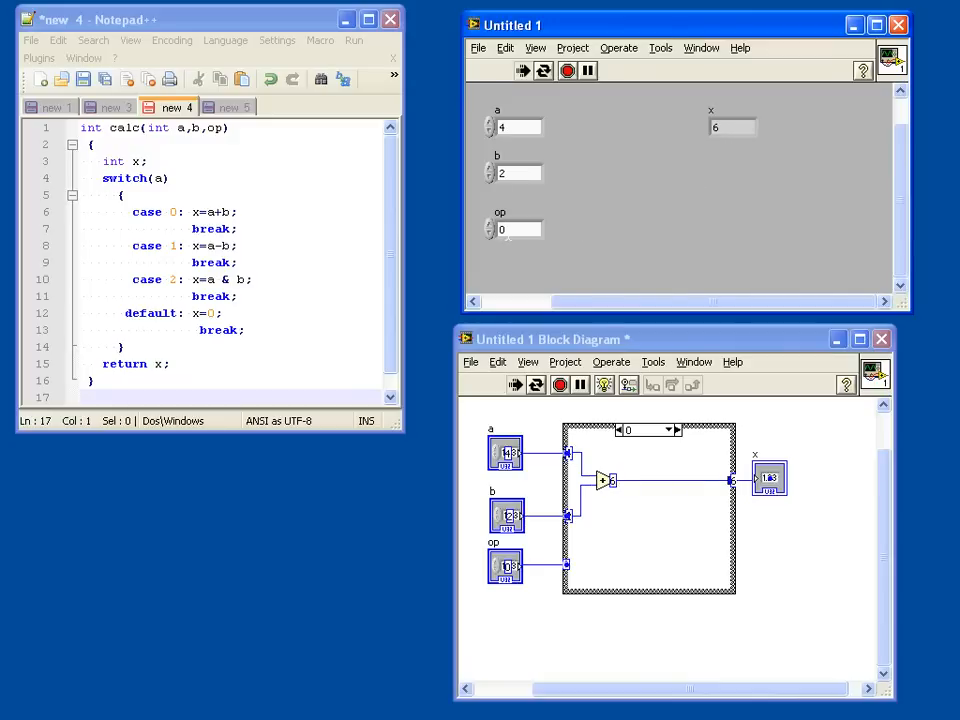
{"action": "left_click", "coordinate": [489, 224]}
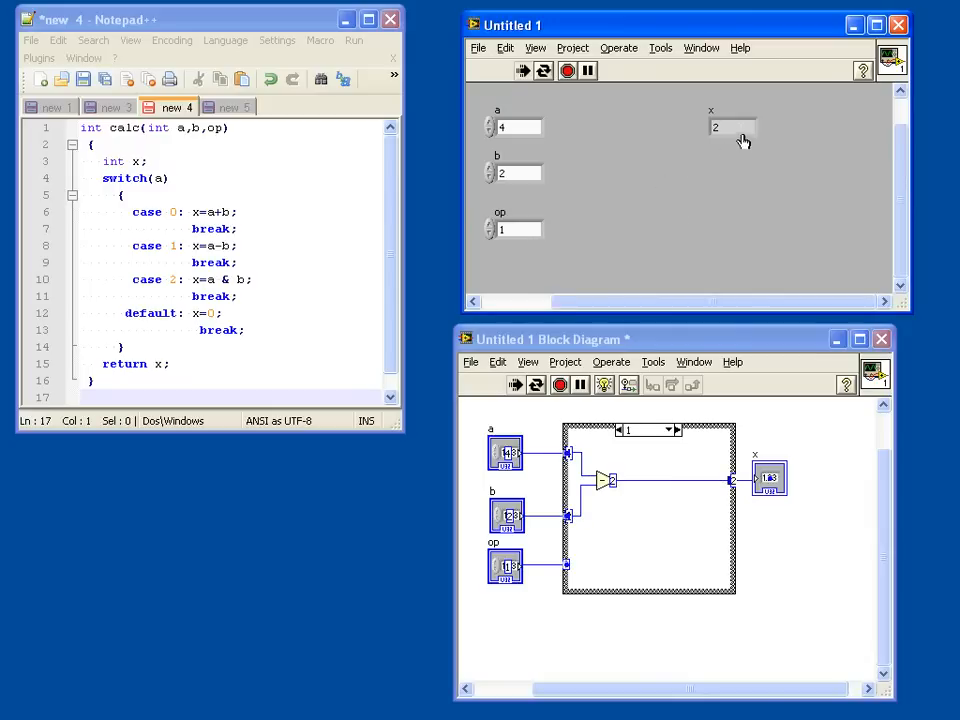
{"action": "mouse_move", "coordinate": [540, 220]}
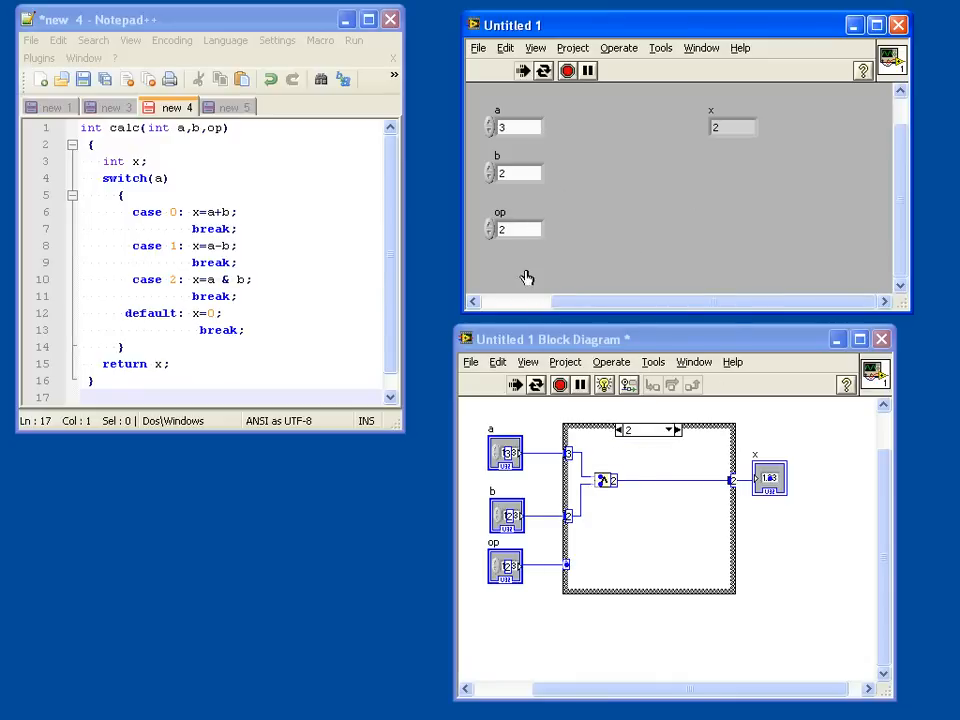
{"action": "left_click", "coordinate": [535, 385]}
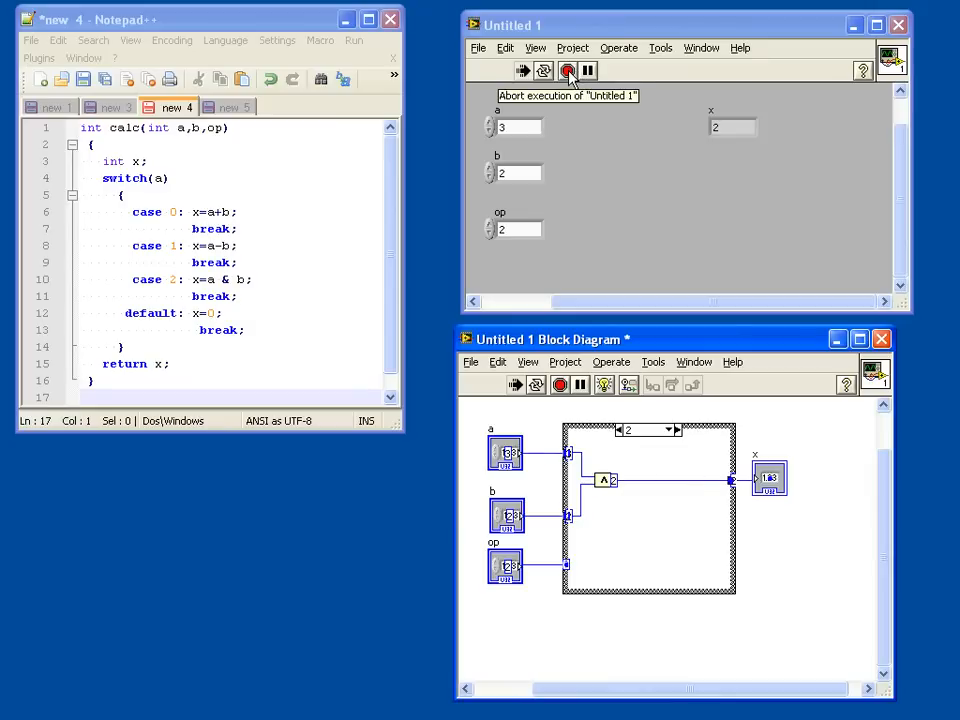
Step: Stop the VI and place a string control containing 'Hello world'
{"action": "left_click", "coordinate": [567, 70]}
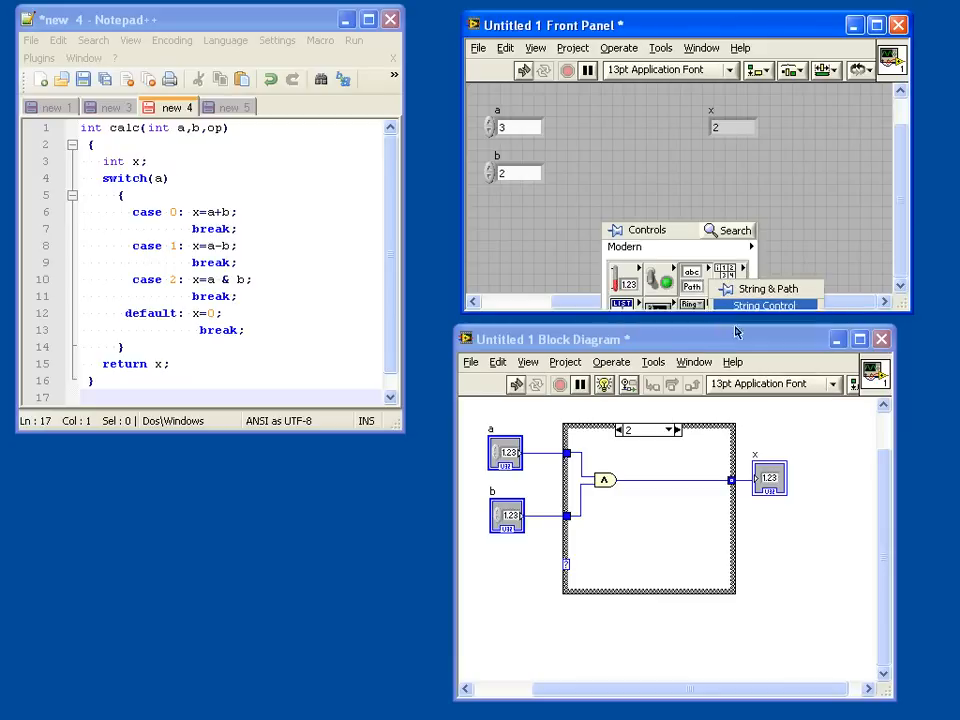
{"action": "left_click", "coordinate": [763, 305]}
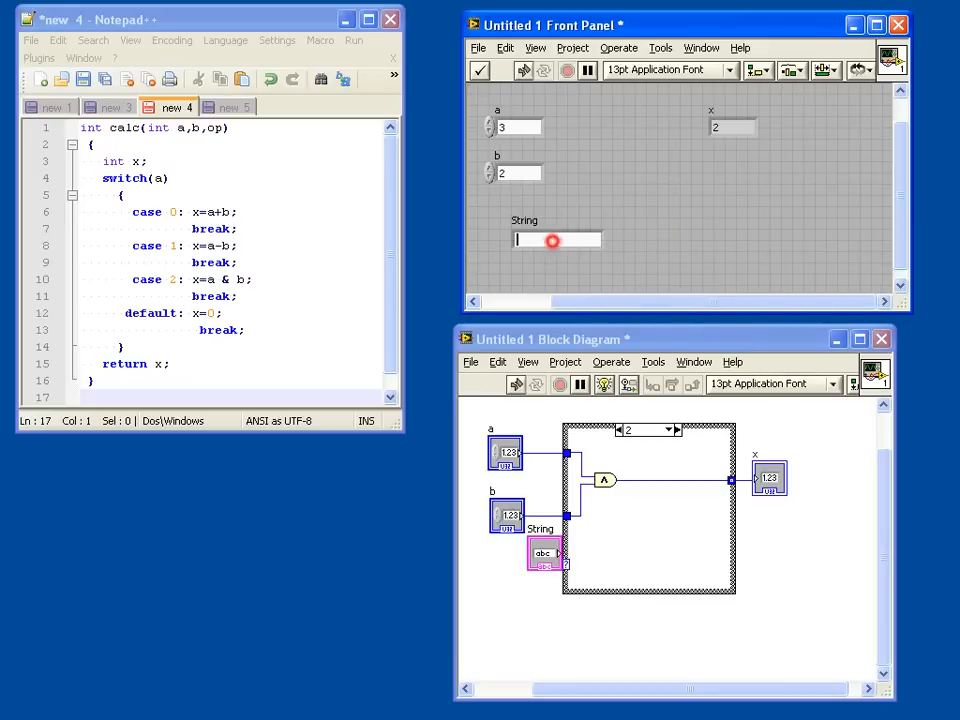
{"action": "type", "text": "Hello"}
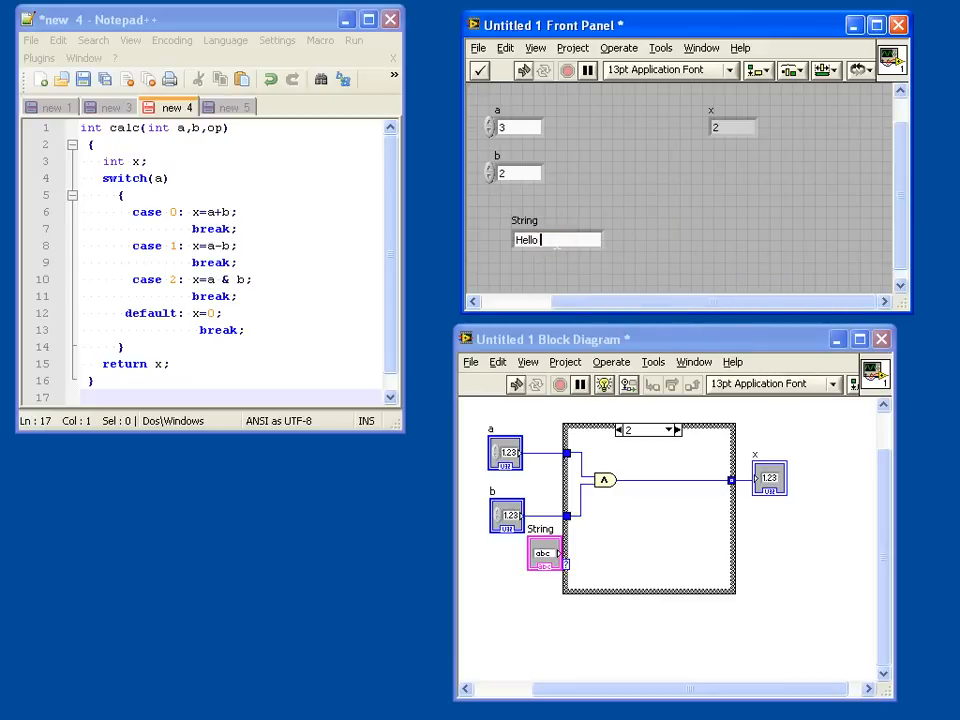
{"action": "type", "text": "world"}
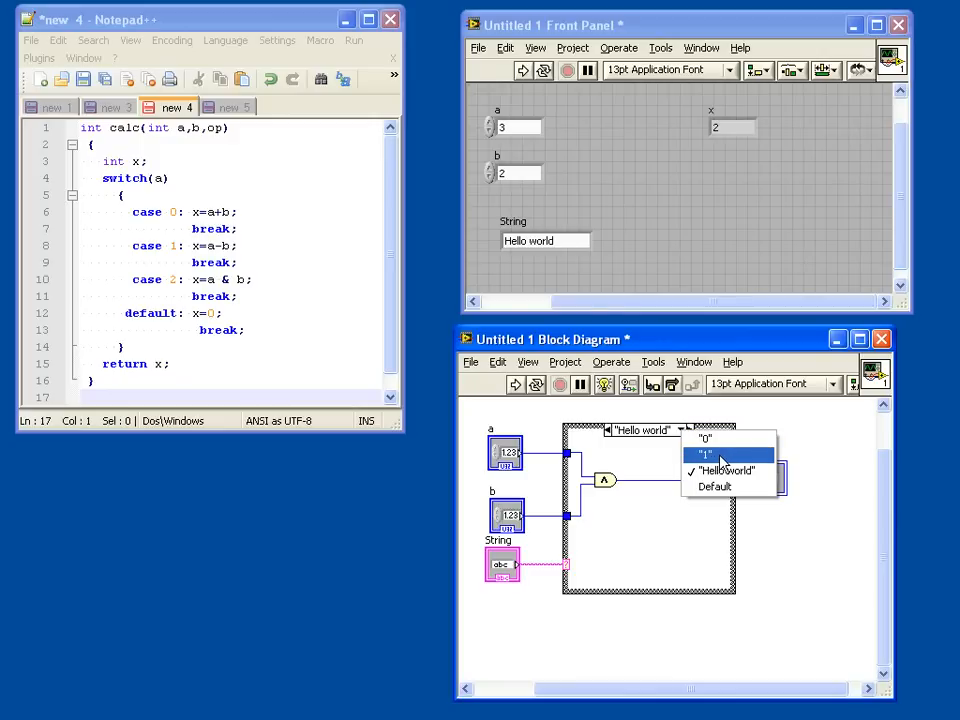
{"action": "mouse_move", "coordinate": [728, 463]}
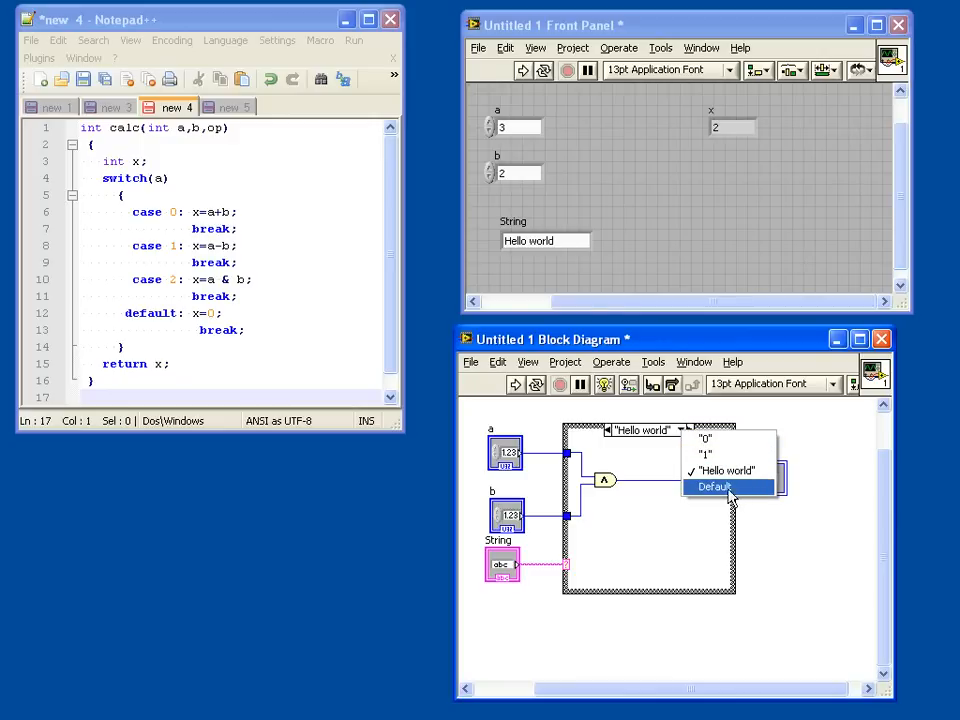
{"action": "mouse_move", "coordinate": [716, 498]}
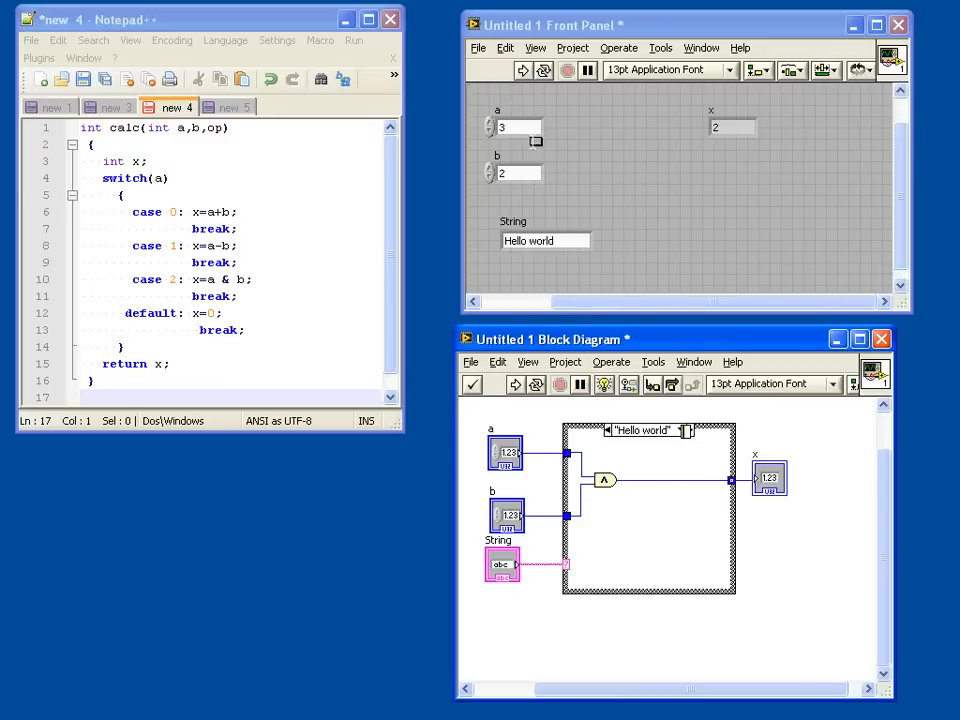
{"action": "mouse_move", "coordinate": [605, 385]}
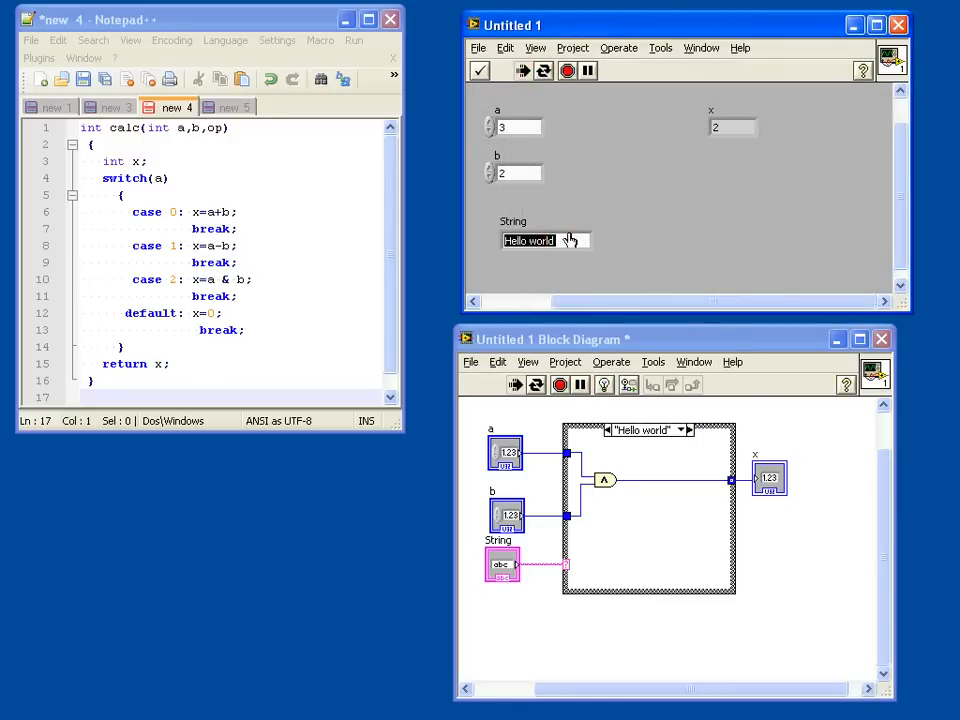
Step: Enter strings like '0' and 'something', then list the structure's cases to find Default
{"action": "type", "text": "0"}
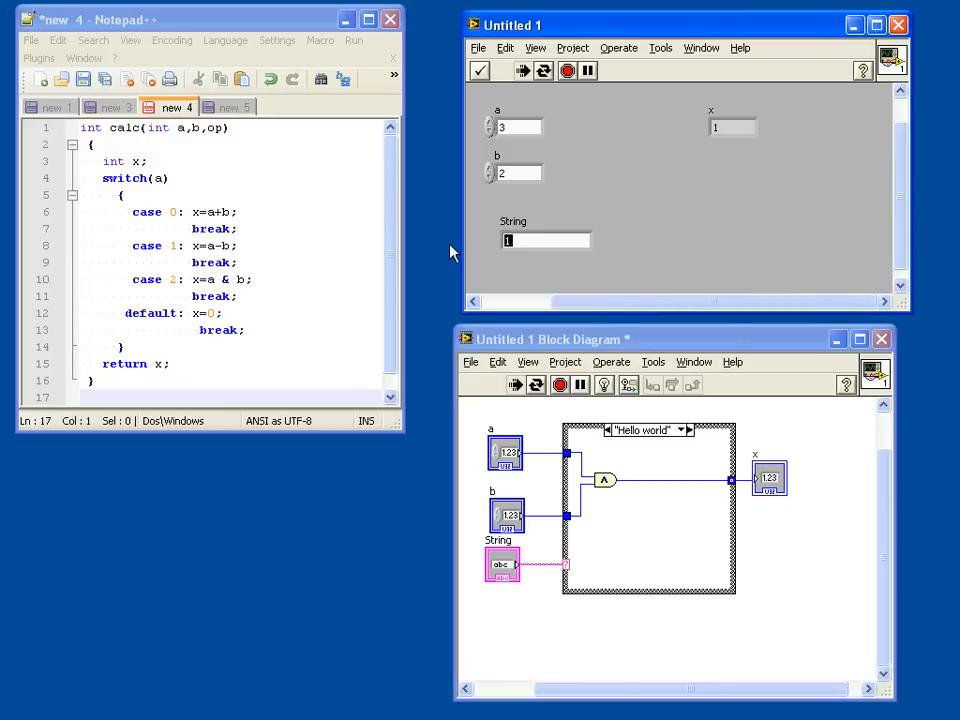
{"action": "type", "text": "somethi"}
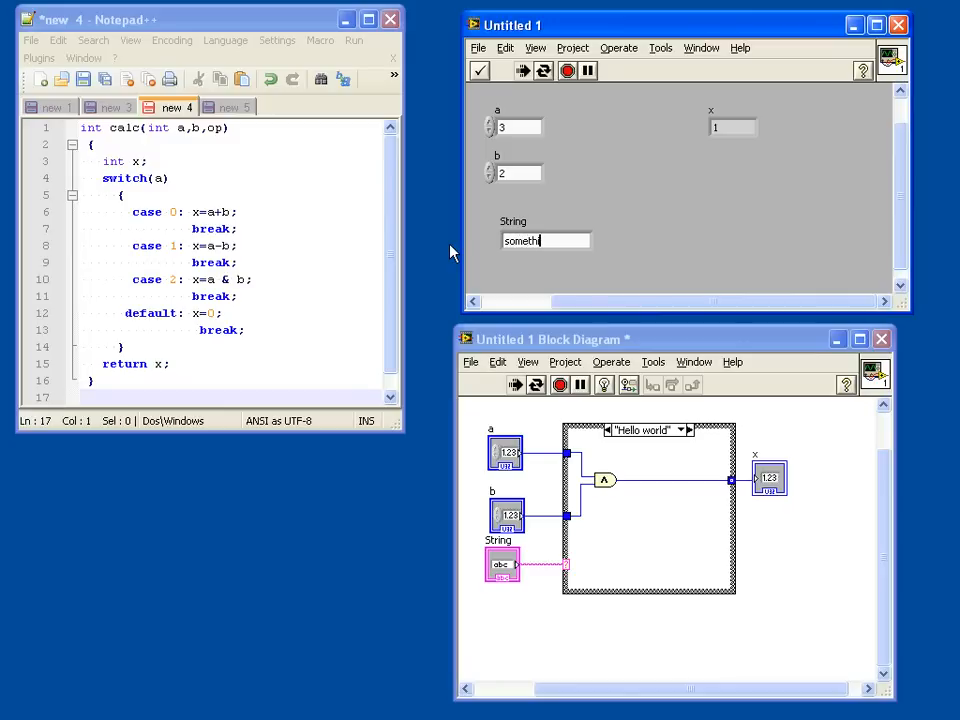
{"action": "left_click", "coordinate": [479, 70]}
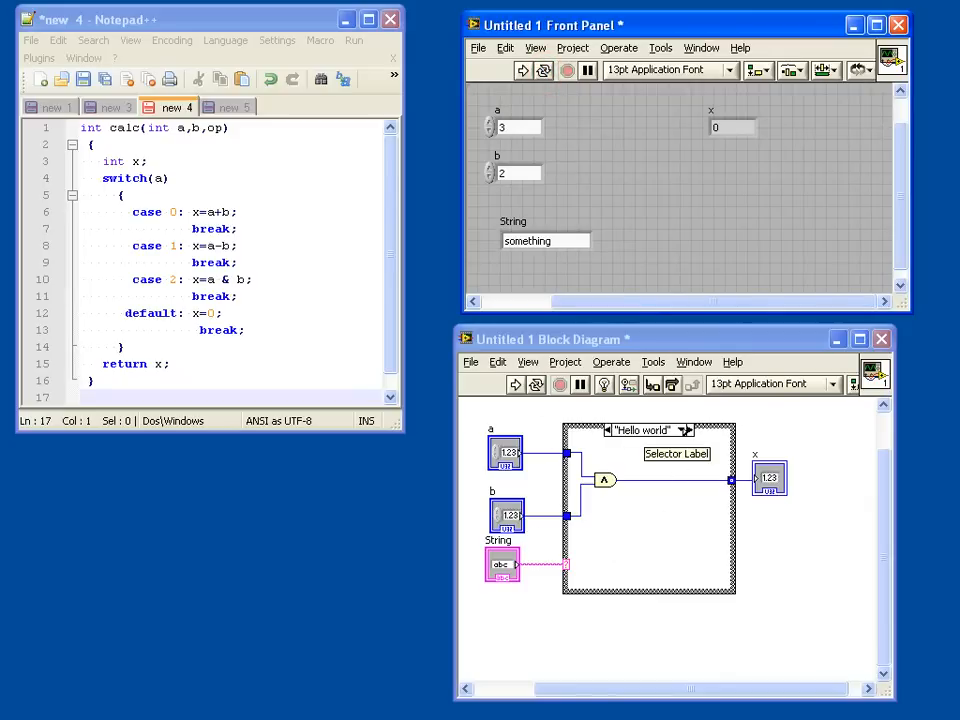
{"action": "left_click", "coordinate": [686, 430]}
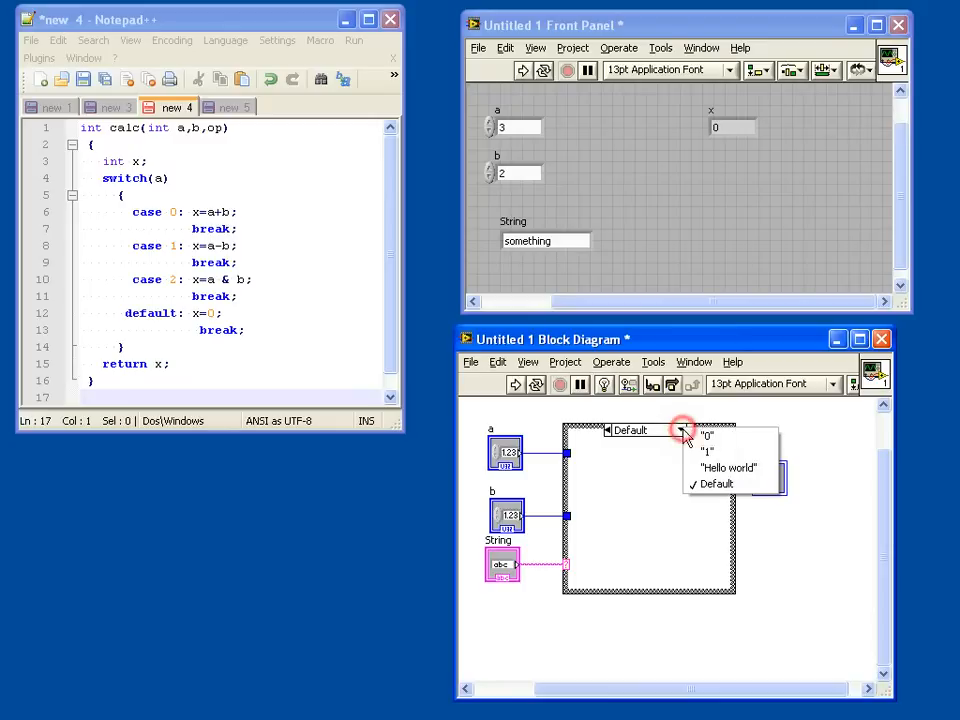
{"action": "mouse_move", "coordinate": [728, 468]}
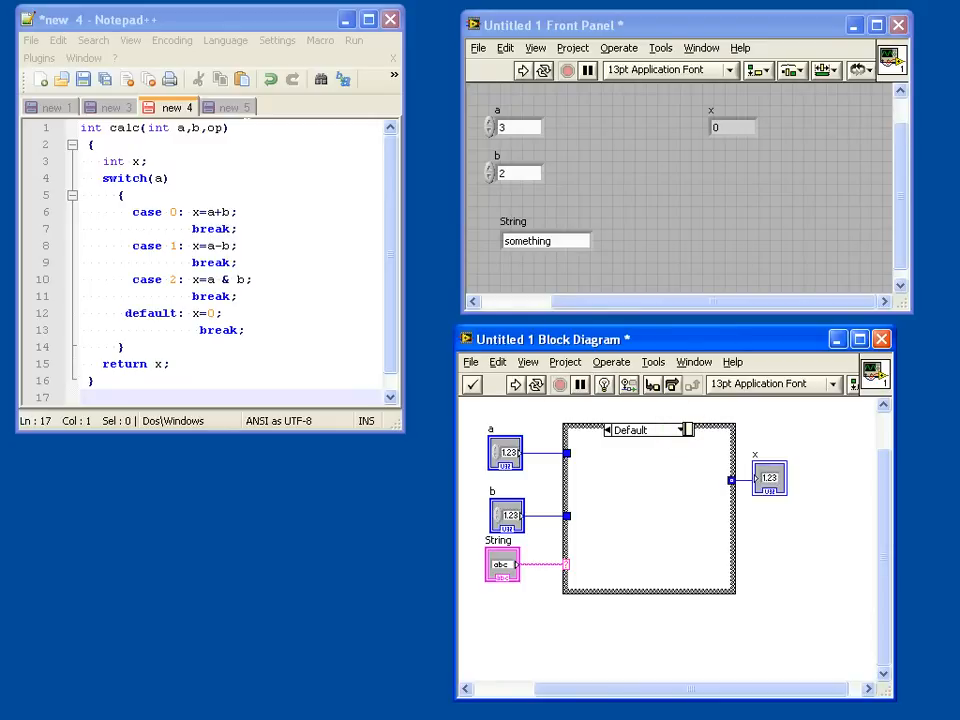
Step: Create a new blank VI for the Largest function
{"action": "left_click", "coordinate": [228, 107]}
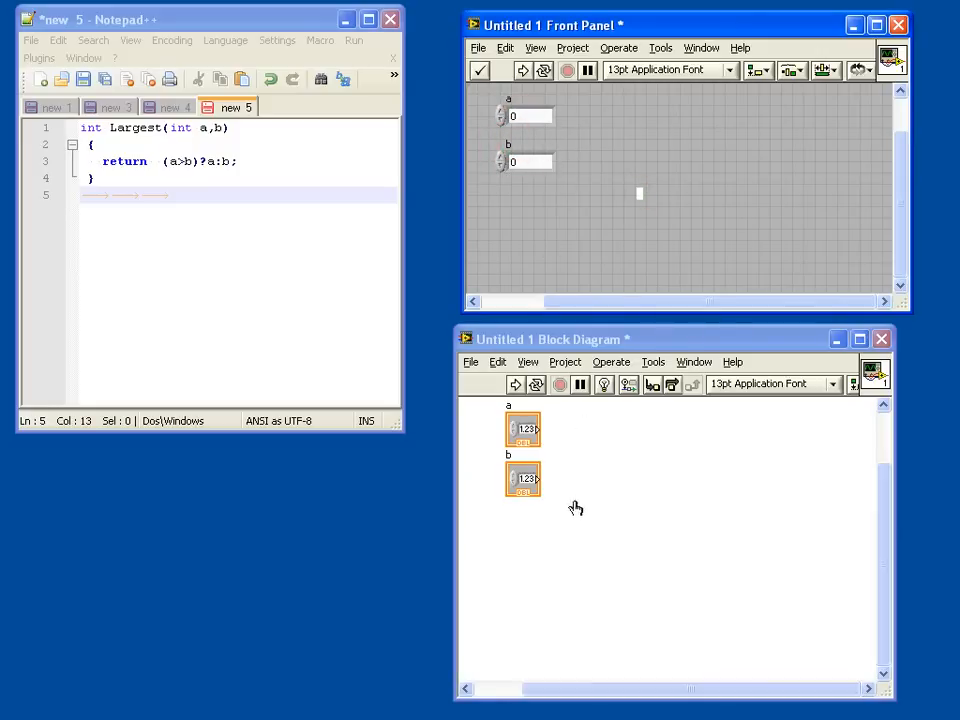
Step: Add a Greater? comparison and a Select node, then create the return indicator
{"action": "right_click", "coordinate": [640, 470]}
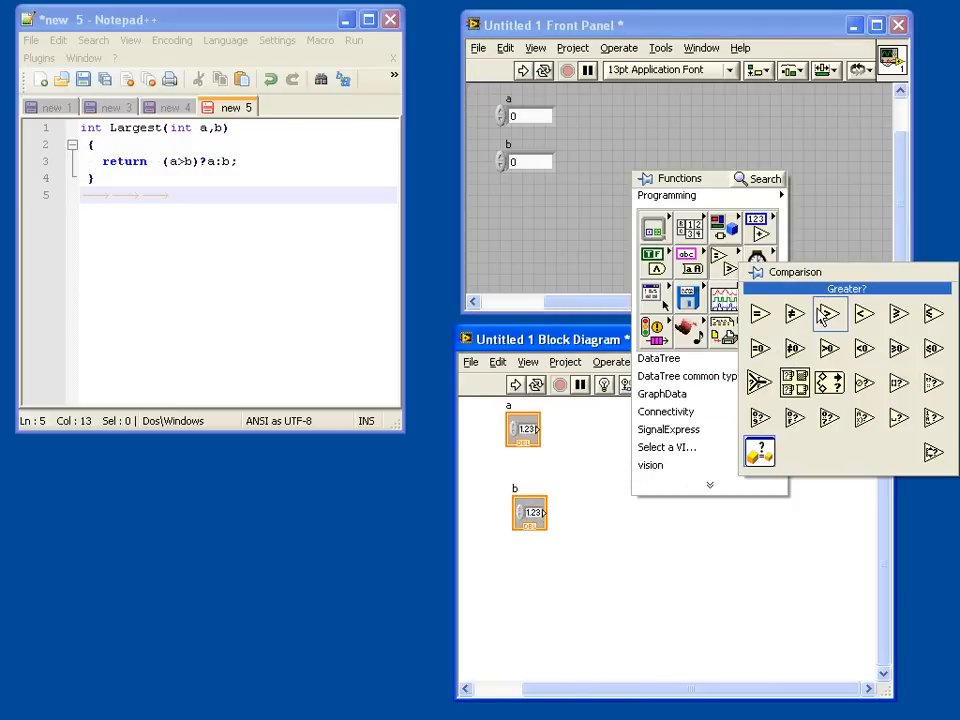
{"action": "left_click", "coordinate": [830, 313]}
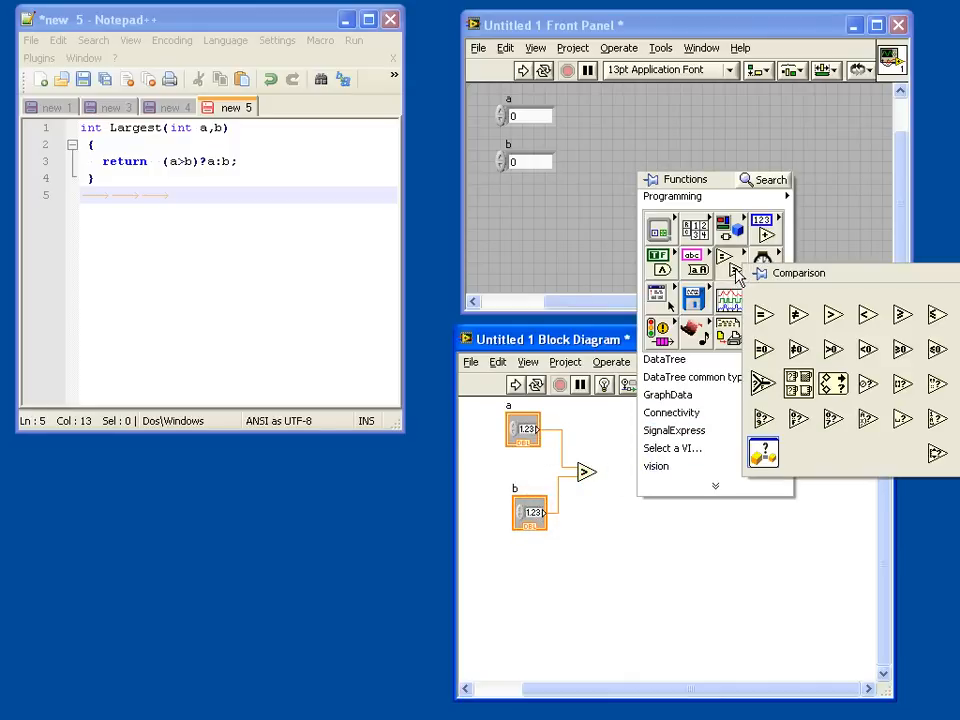
{"action": "left_click", "coordinate": [762, 314]}
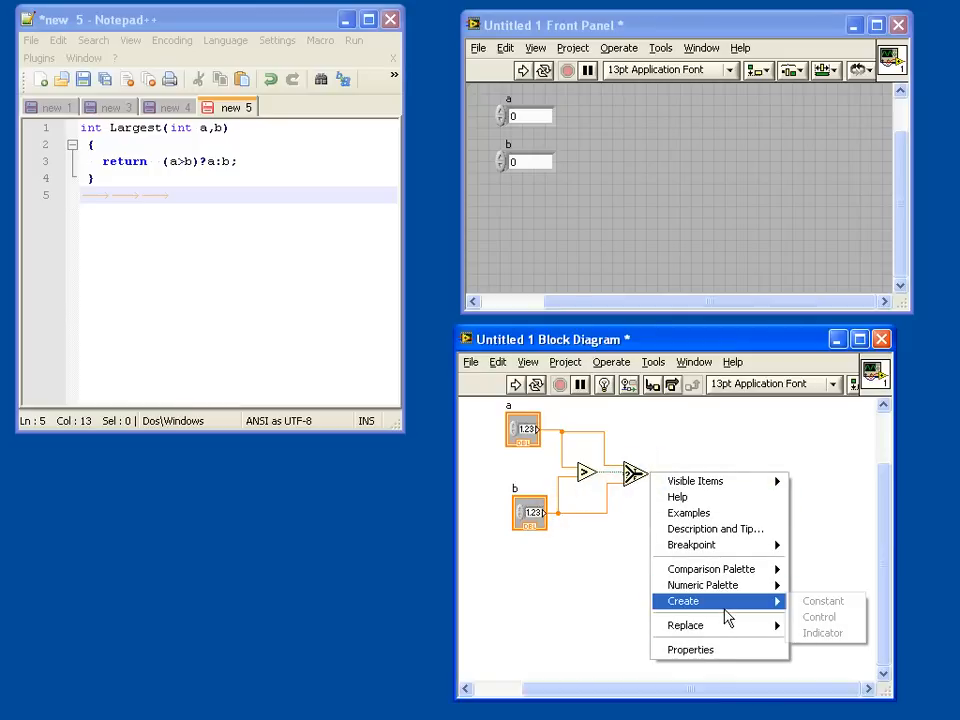
{"action": "mouse_move", "coordinate": [823, 633]}
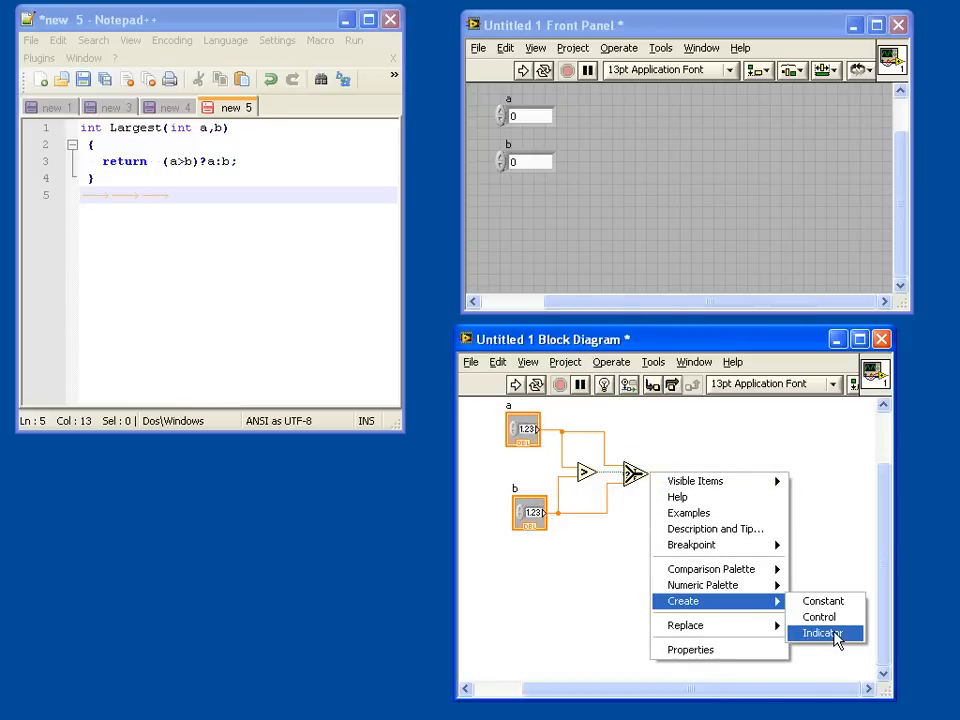
{"action": "left_click", "coordinate": [823, 633]}
{"action": "type", "text": "return"}
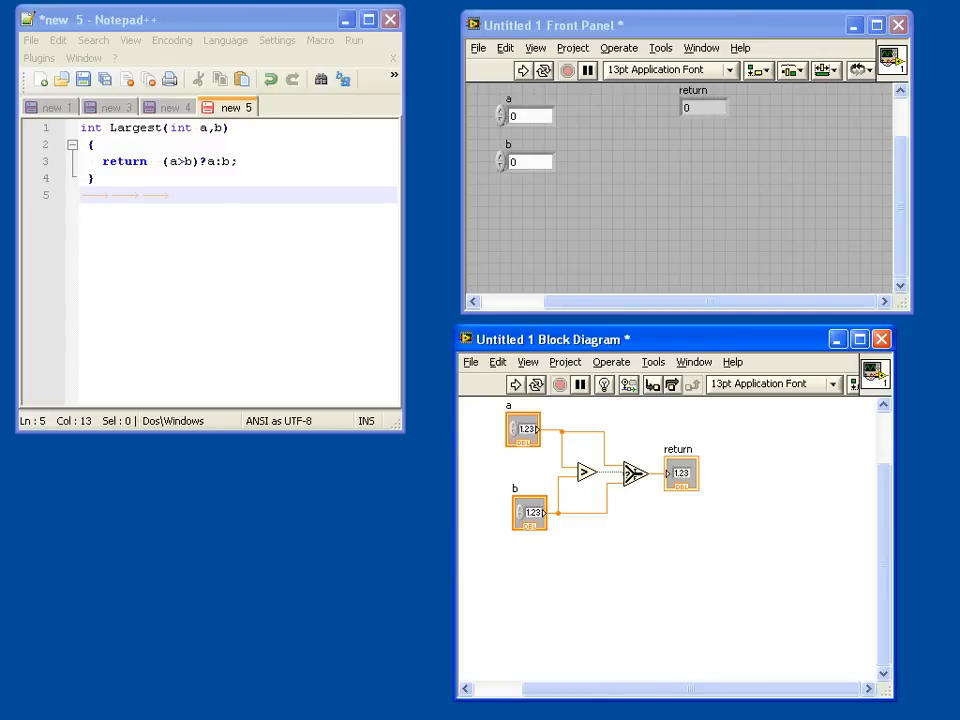
{"action": "mouse_move", "coordinate": [525, 374]}
{"action": "type", "text": "4"}
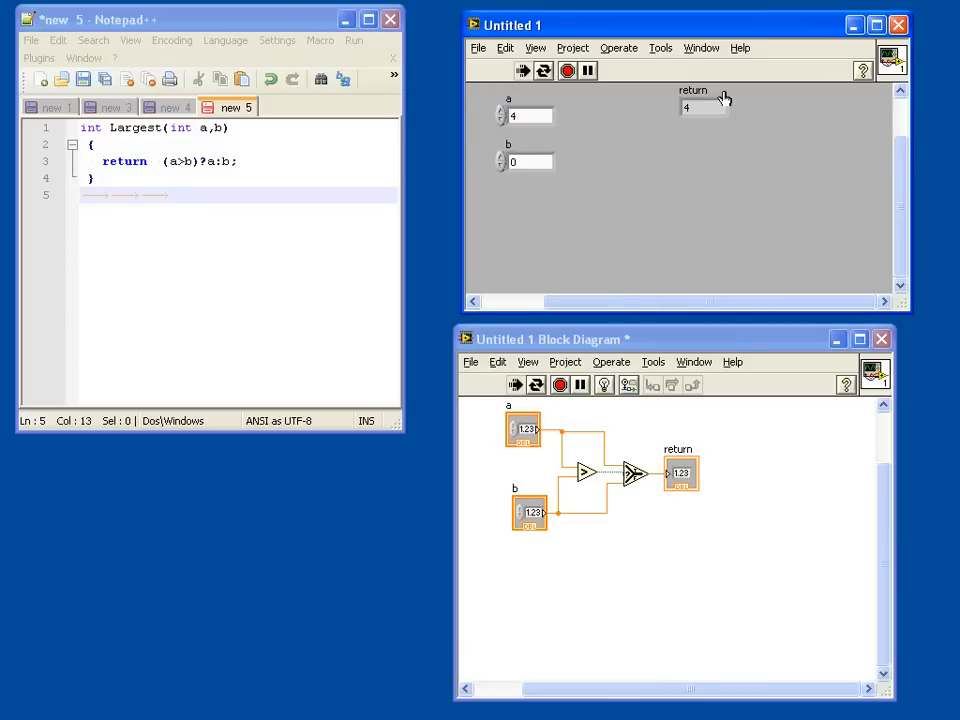
Step: Raise b to 6 with a at 4, read return as 6, and stop the VI
{"action": "left_click", "coordinate": [503, 161]}
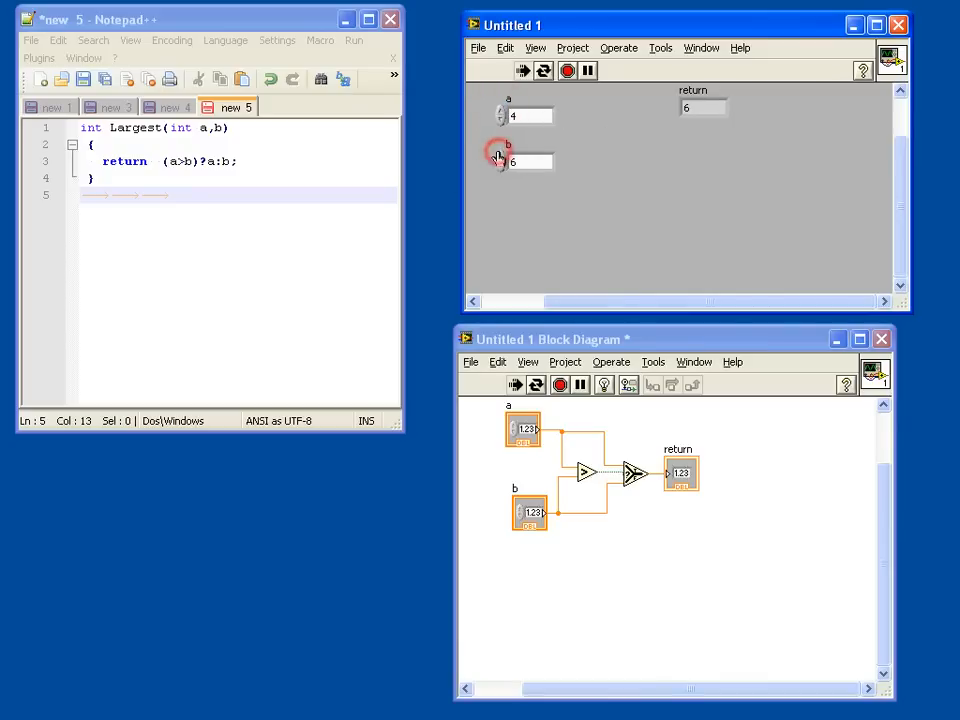
{"action": "left_click", "coordinate": [500, 157]}
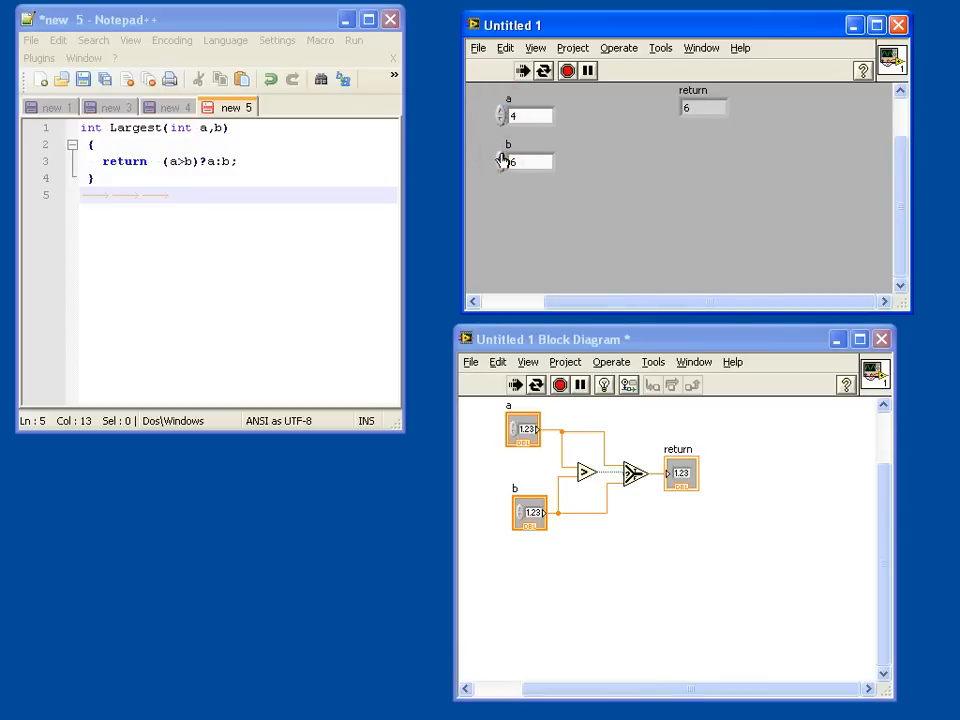
{"action": "mouse_move", "coordinate": [604, 385]}
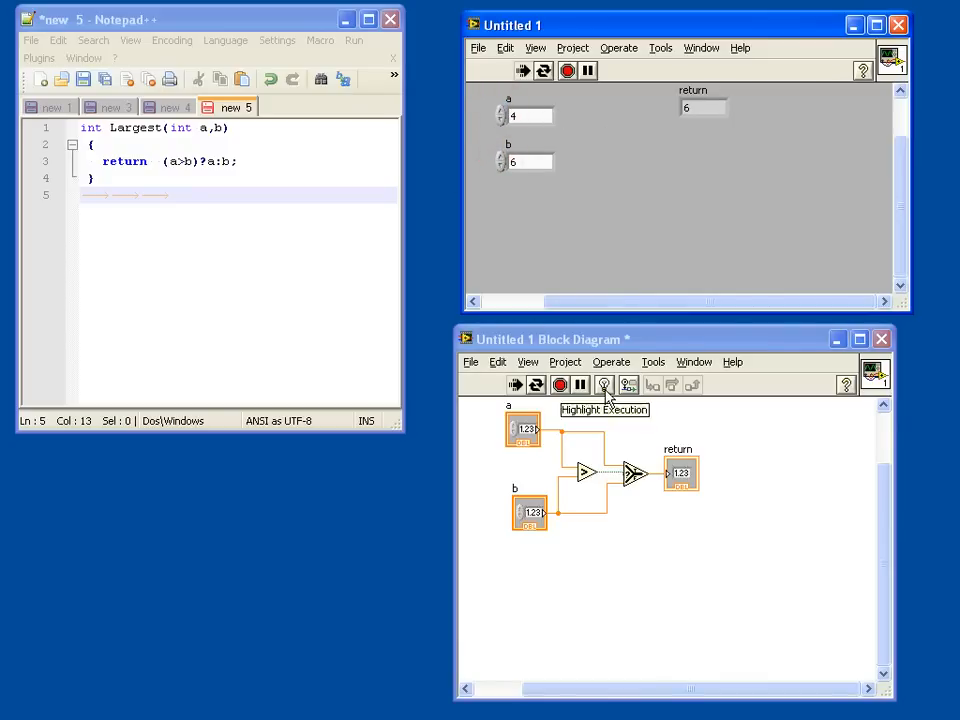
{"action": "left_click", "coordinate": [560, 384]}
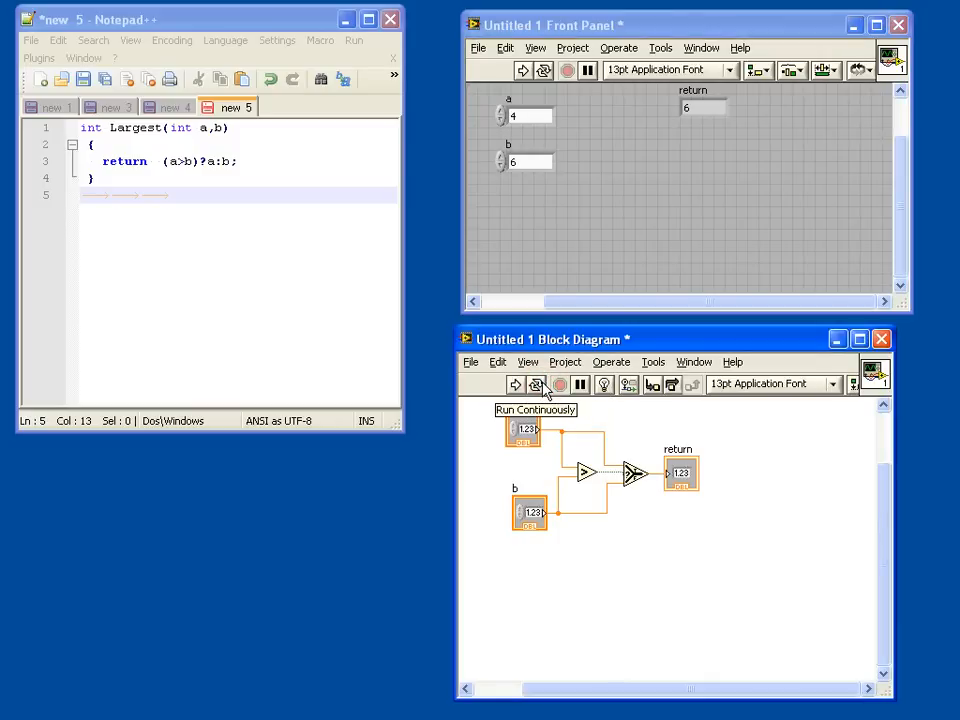